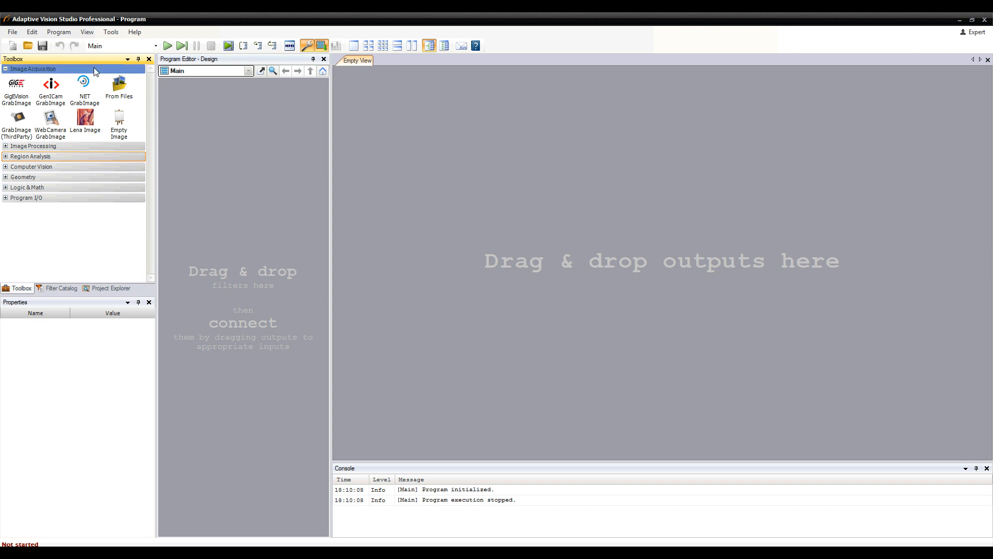
Step: Add a LoadImage filter from the Image Acquisition > From Files group
{"action": "left_click", "coordinate": [118, 89]}
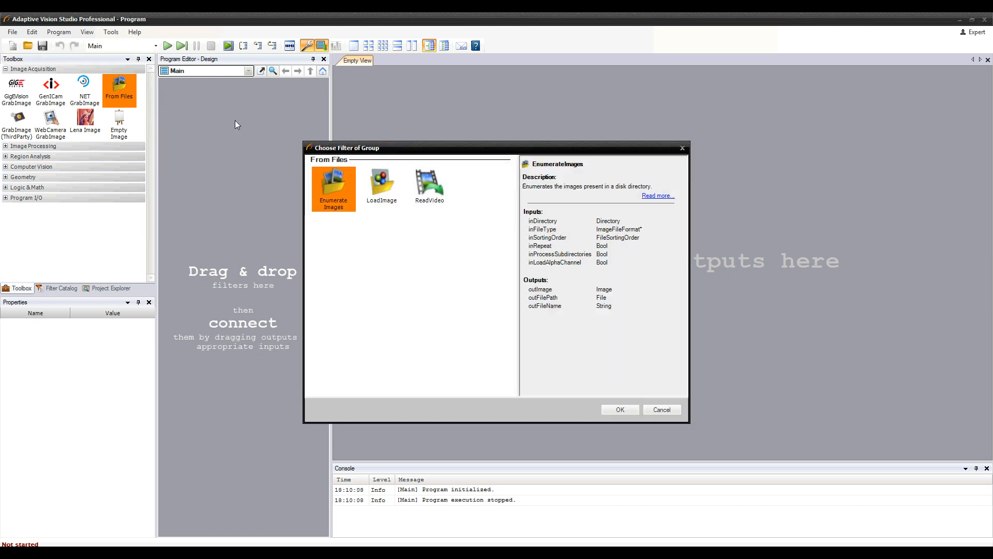
{"action": "left_click", "coordinate": [382, 188]}
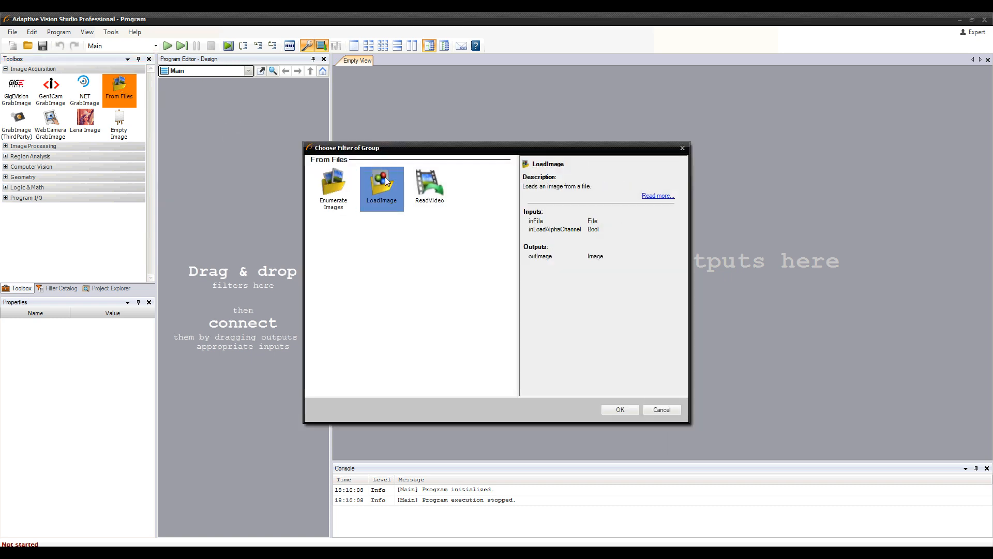
{"action": "left_click", "coordinate": [619, 410]}
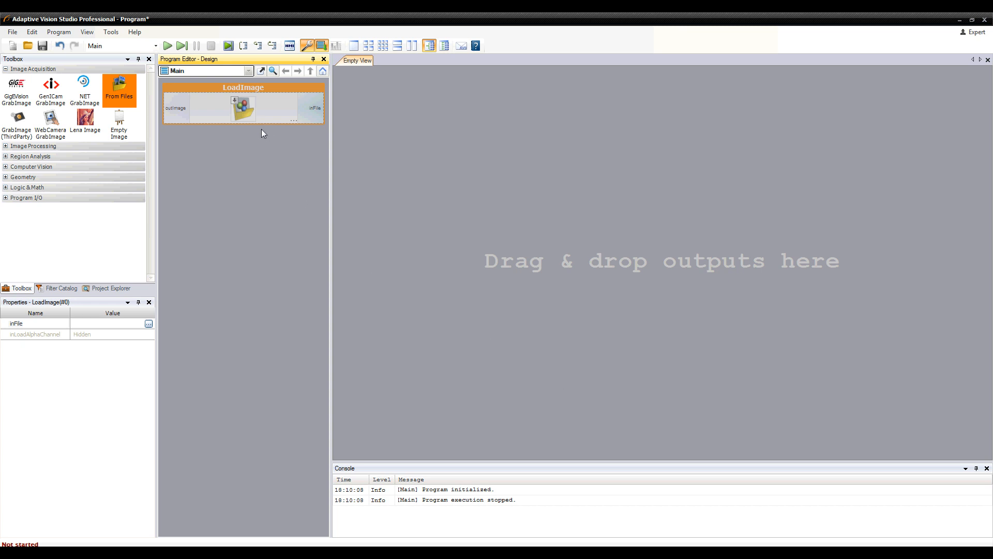
{"action": "mouse_move", "coordinate": [252, 108]}
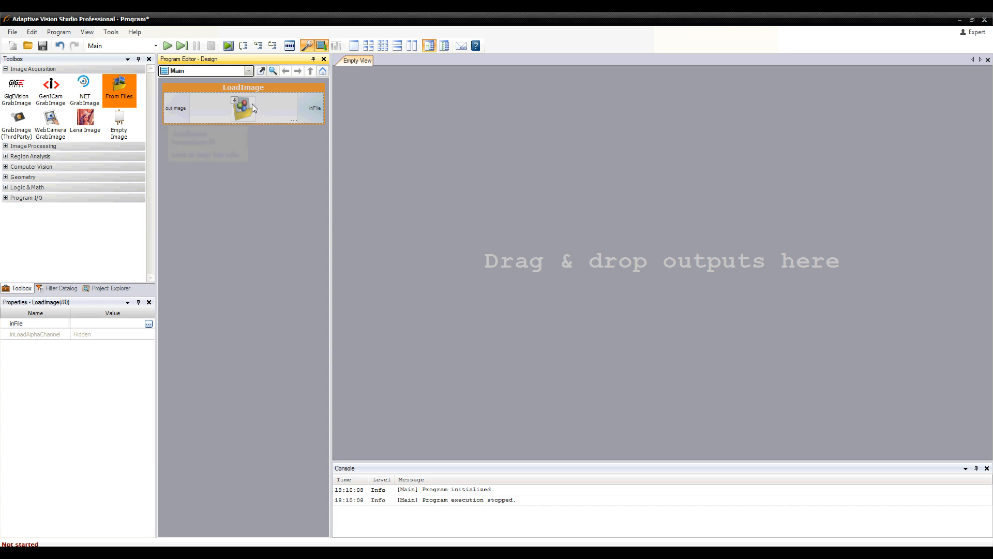
Step: Set LoadImage's inFile to parts.png
{"action": "left_click", "coordinate": [35, 323]}
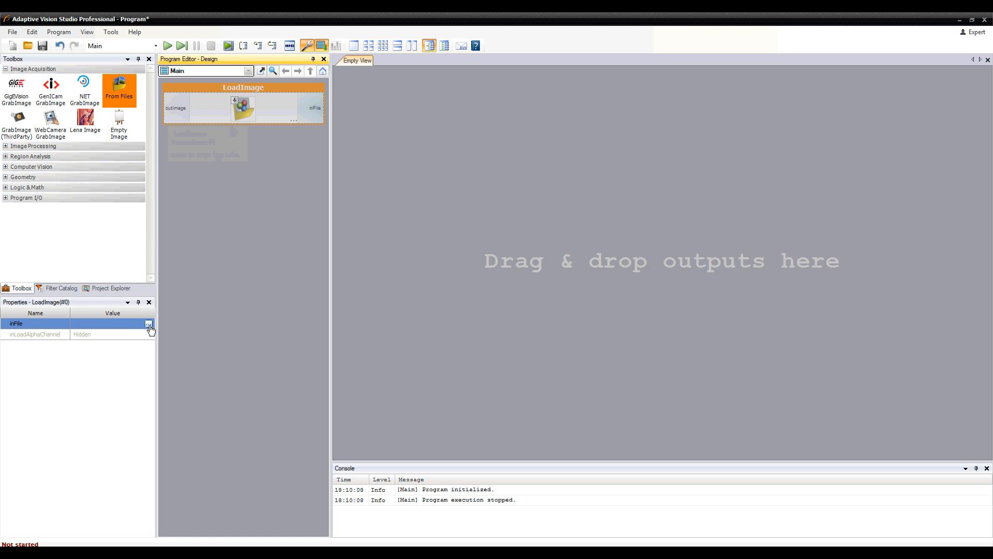
{"action": "left_click", "coordinate": [149, 324]}
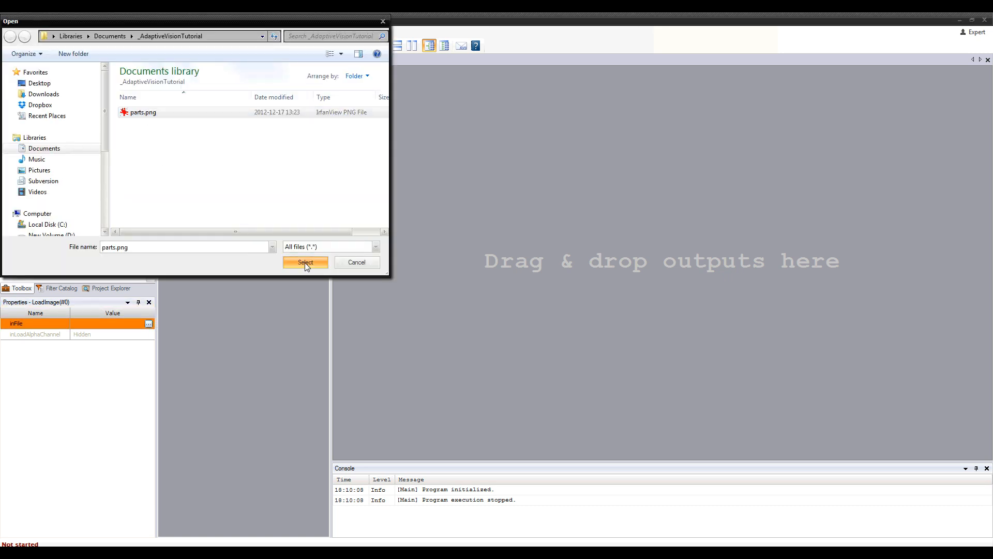
{"action": "left_click", "coordinate": [306, 261]}
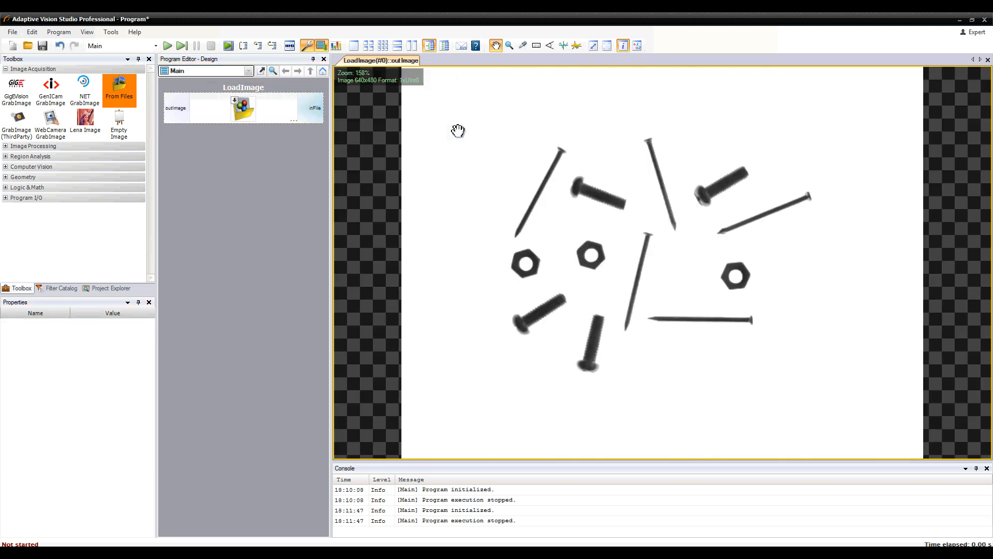
Step: Switch the preview to a four-view layout and expand the Image Processing toolbox category
{"action": "left_click", "coordinate": [374, 44]}
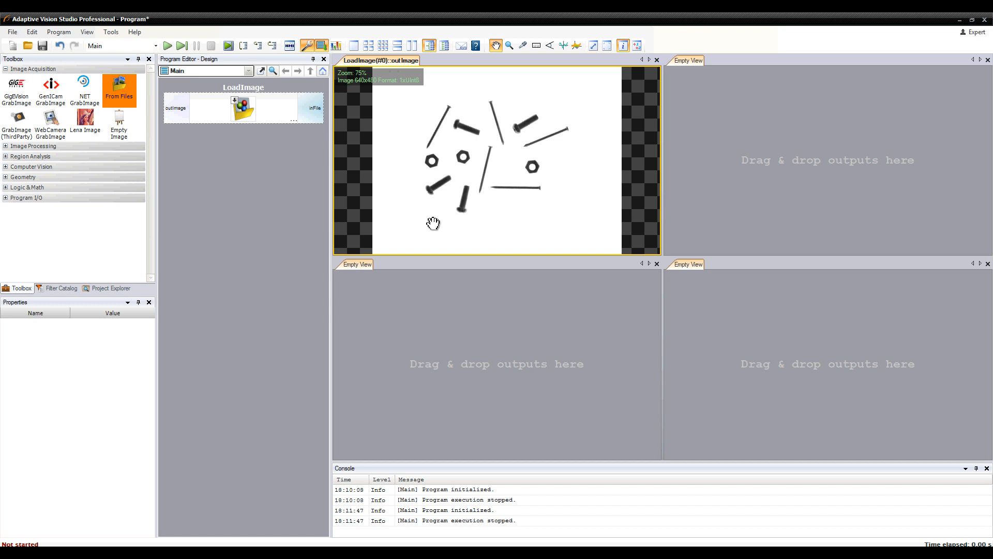
{"action": "mouse_move", "coordinate": [496, 140]}
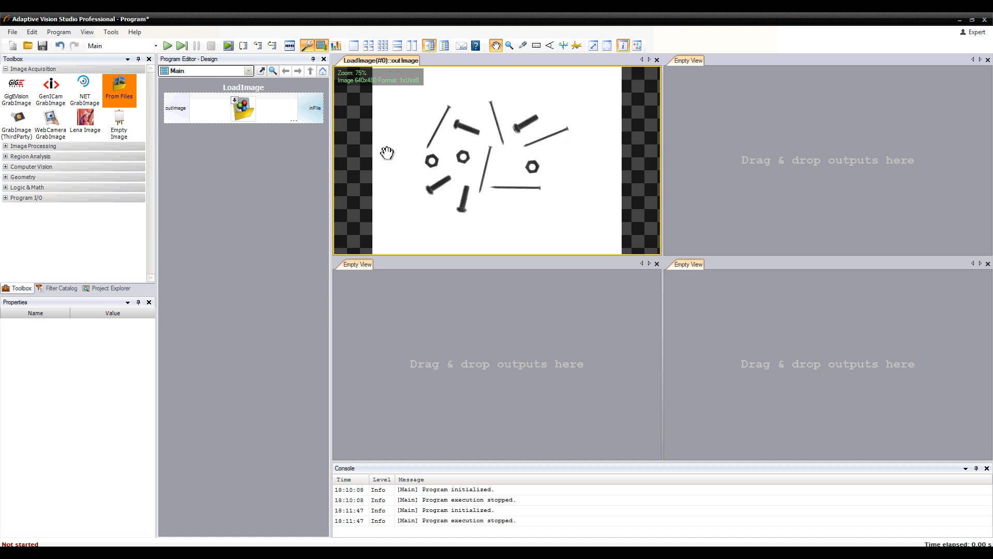
{"action": "left_click", "coordinate": [242, 108]}
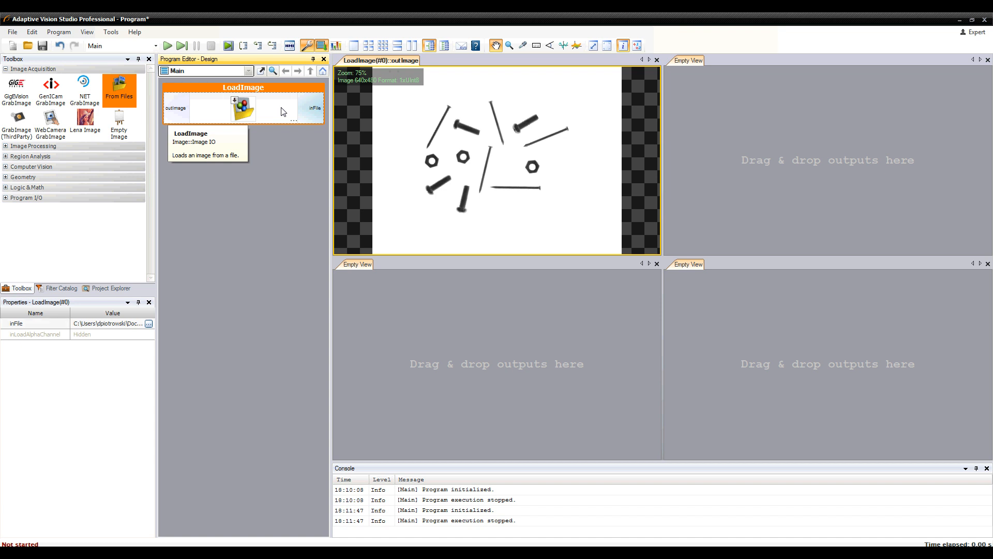
{"action": "mouse_move", "coordinate": [253, 142]}
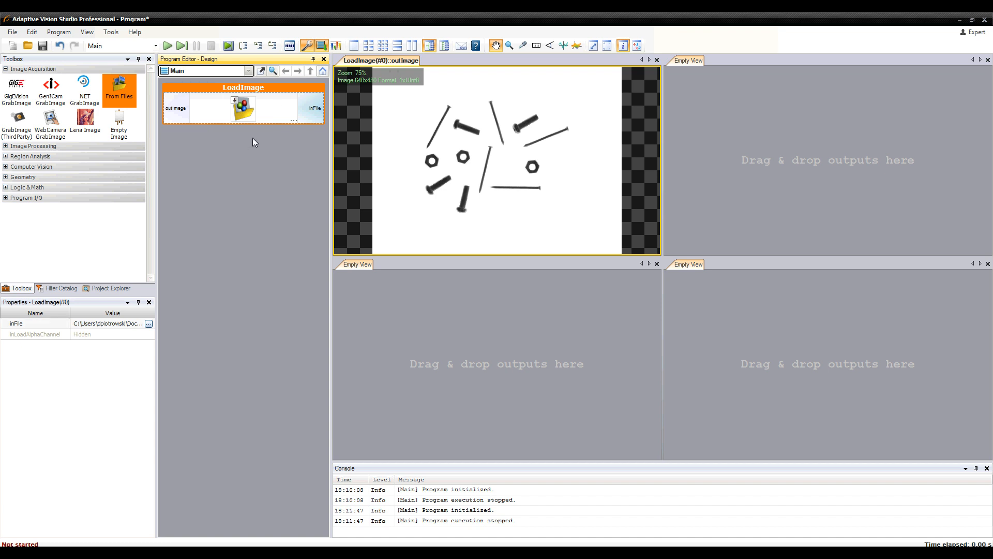
{"action": "left_click", "coordinate": [33, 145]}
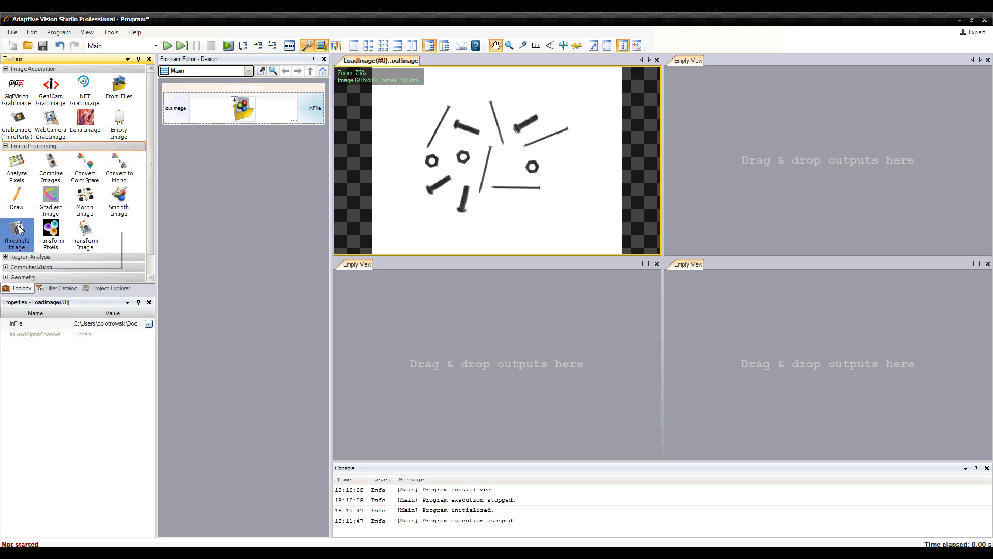
Step: Add a ThresholdToRegion Intensity filter after LoadImage
{"action": "double_click", "coordinate": [18, 235]}
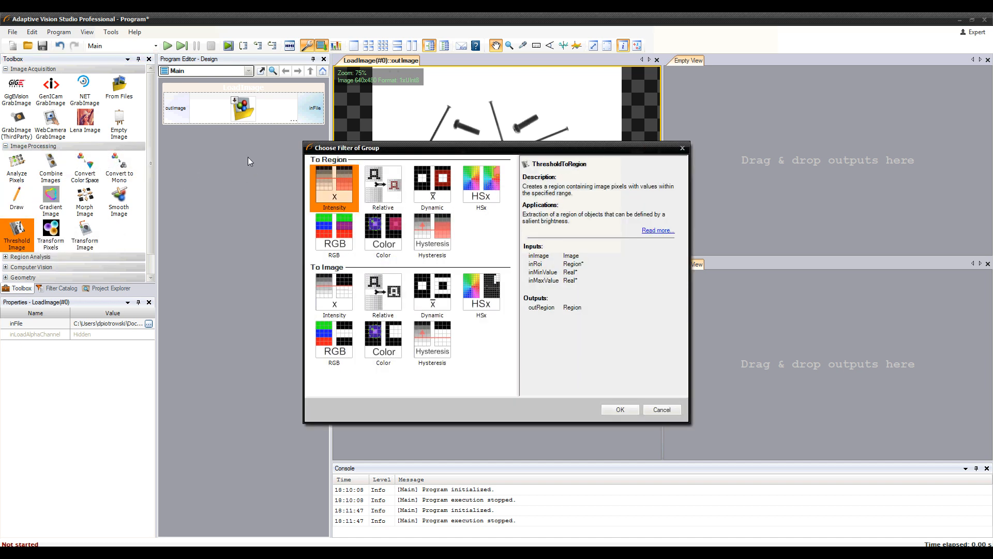
{"action": "left_click", "coordinate": [334, 184]}
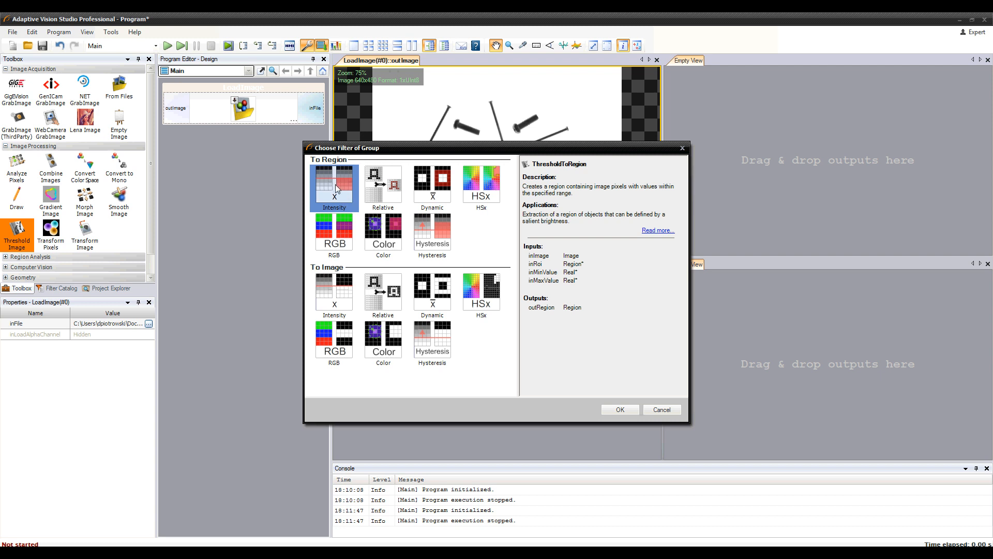
{"action": "left_click", "coordinate": [620, 410]}
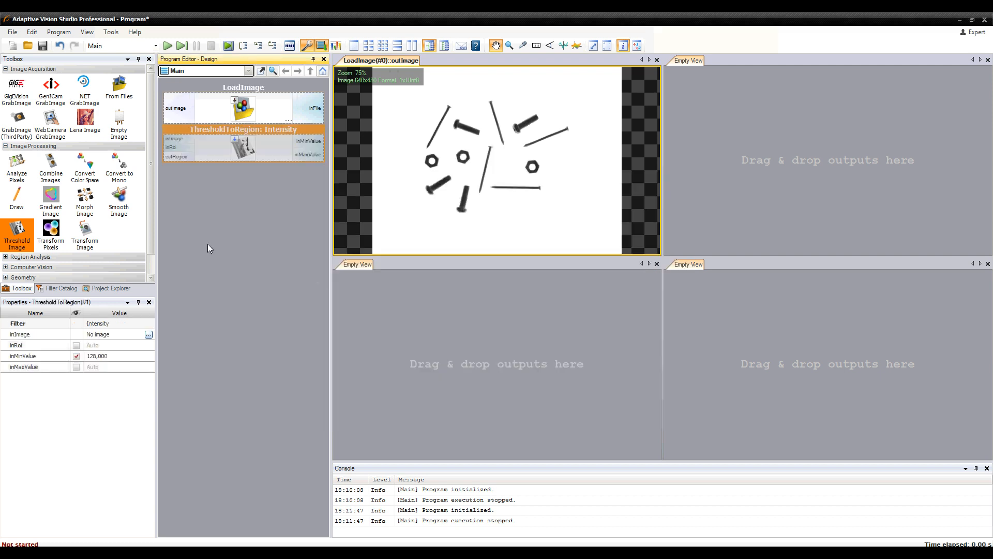
{"action": "mouse_move", "coordinate": [176, 108]}
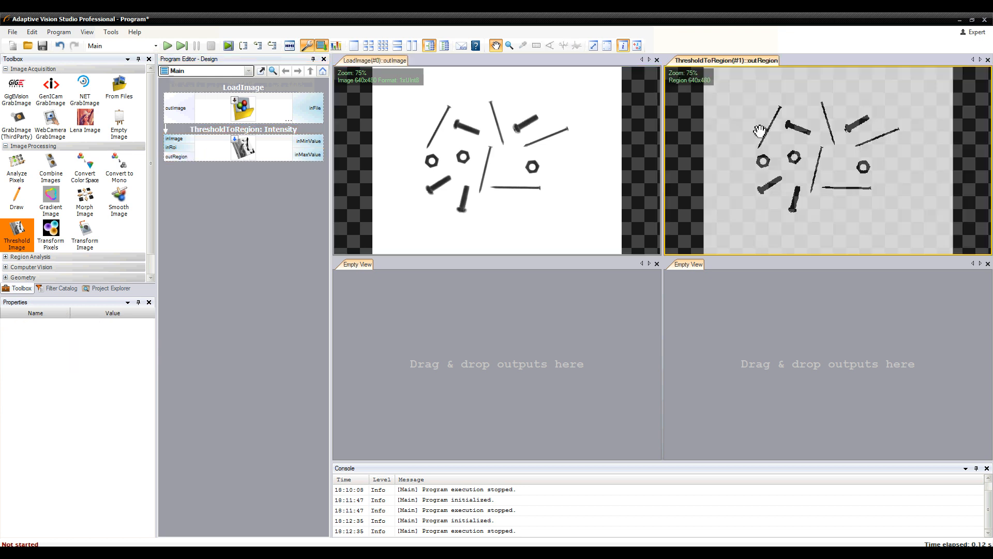
{"action": "mouse_move", "coordinate": [320, 221]}
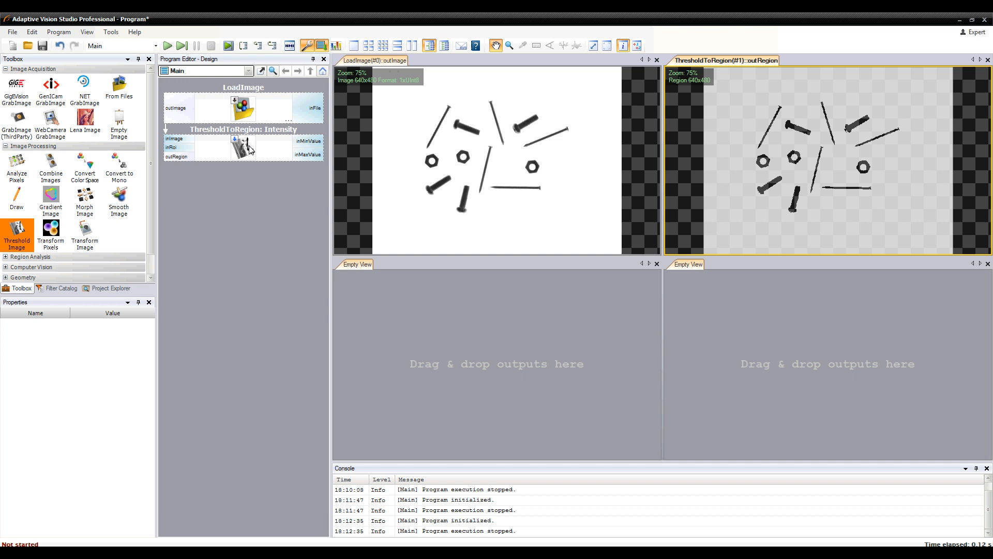
Step: Disable inMinValue and set ThresholdToRegion's inMaxValue to 128
{"action": "left_click", "coordinate": [243, 129]}
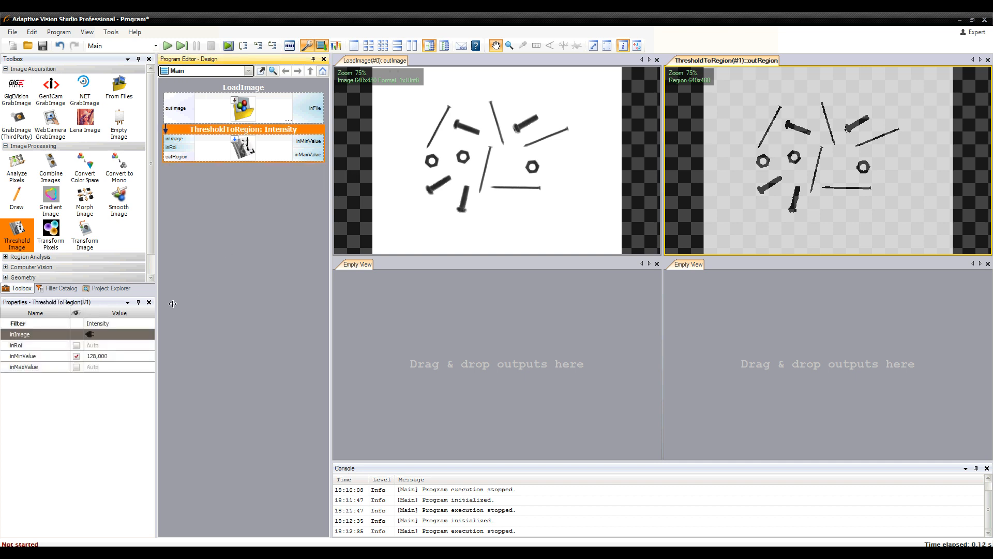
{"action": "left_click", "coordinate": [75, 355]}
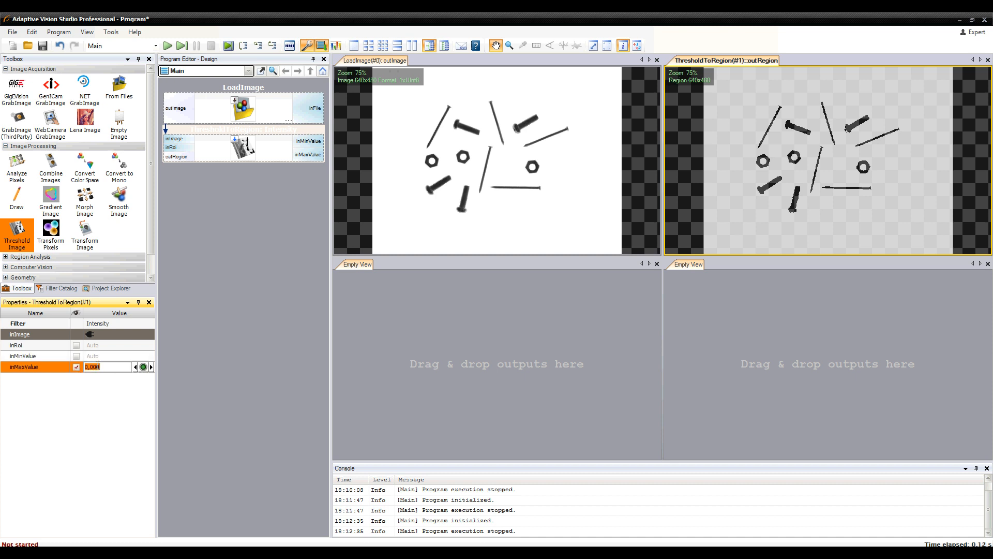
{"action": "type", "text": "128"}
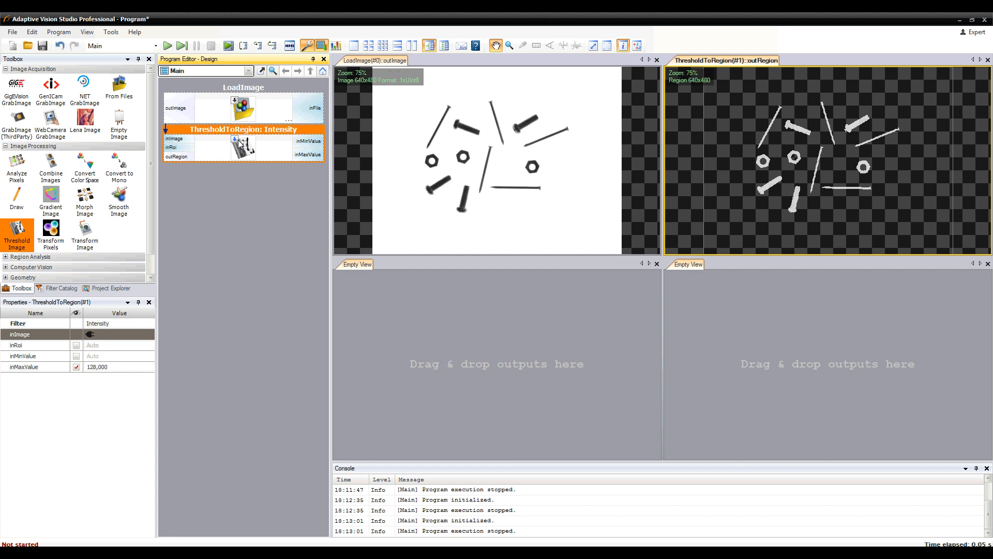
{"action": "left_click", "coordinate": [101, 355]}
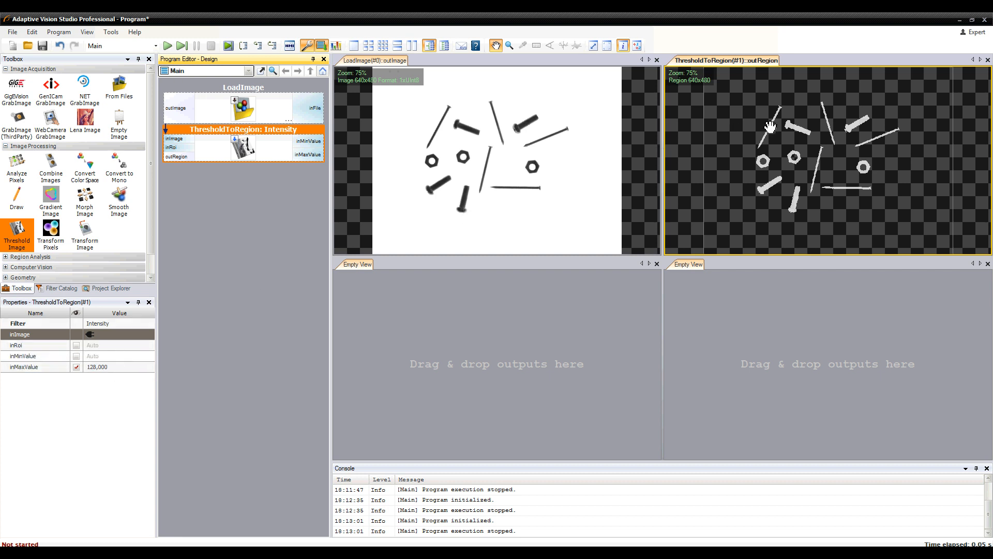
{"action": "mouse_move", "coordinate": [631, 188]}
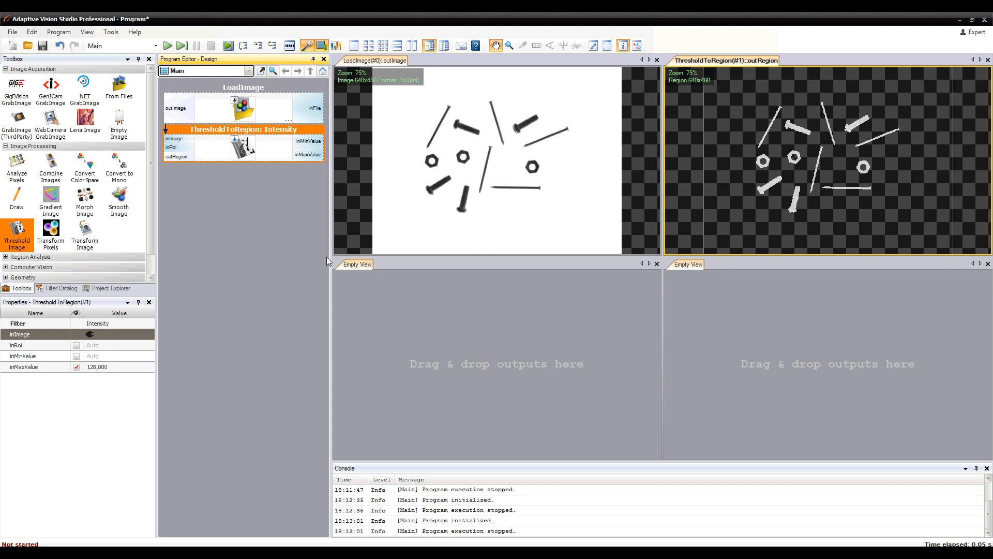
{"action": "mouse_move", "coordinate": [904, 117]}
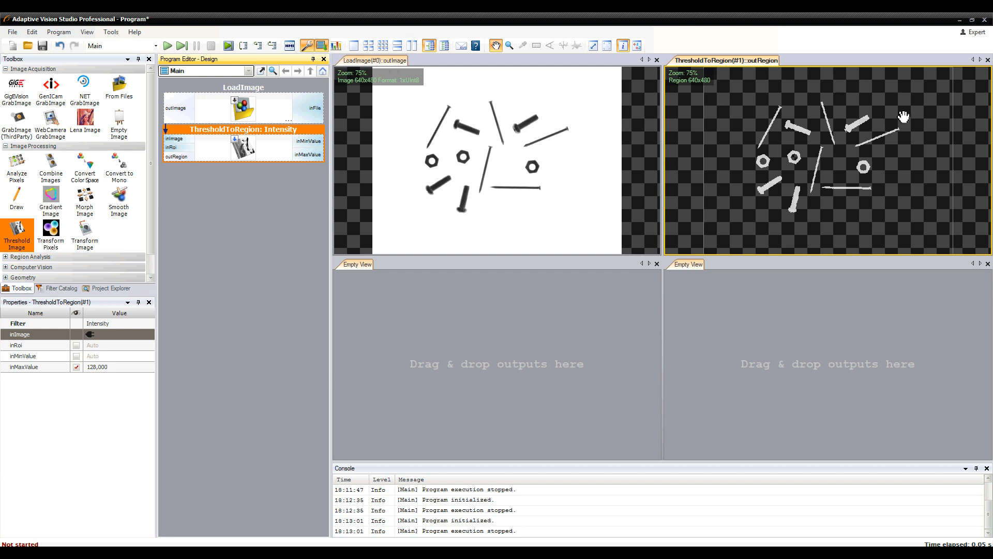
{"action": "mouse_move", "coordinate": [312, 246]}
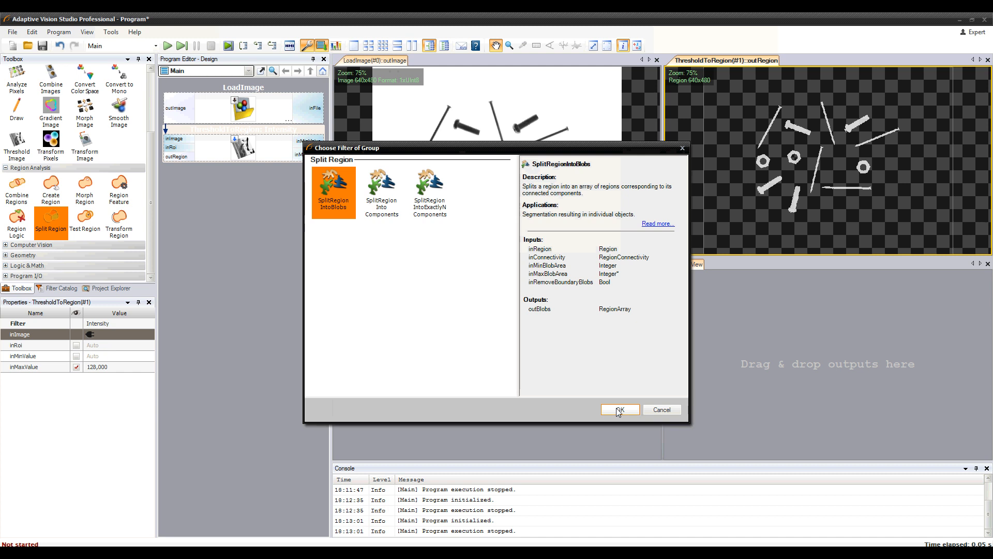
Step: Add SplitRegionIntoBlobs and run the program to get 12 coloured blobs
{"action": "left_click", "coordinate": [620, 409]}
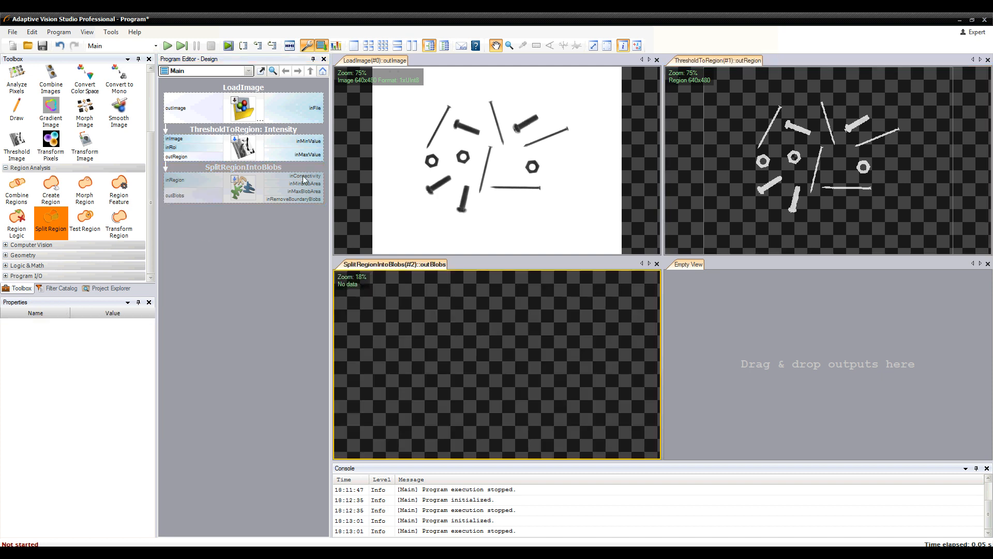
{"action": "left_click", "coordinate": [165, 45]}
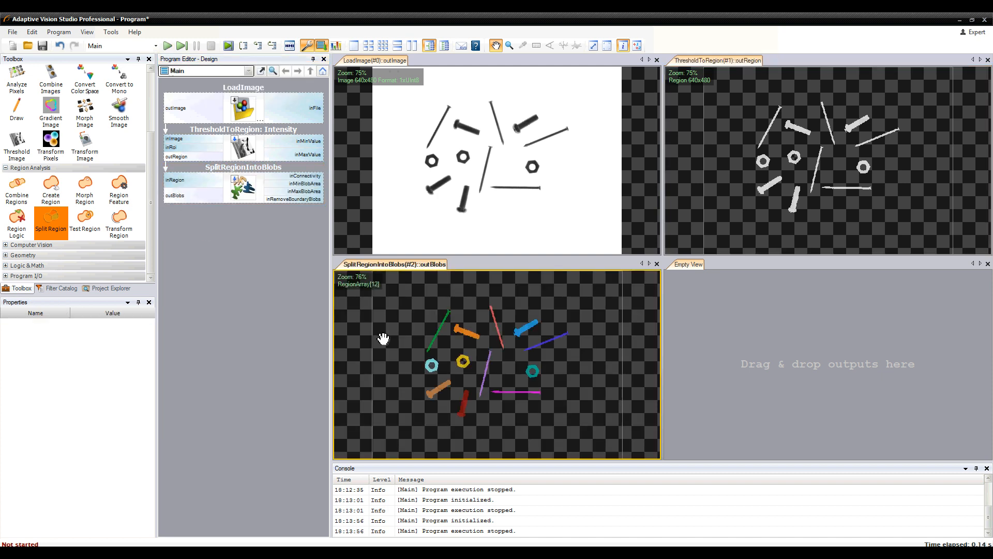
{"action": "mouse_move", "coordinate": [377, 296]}
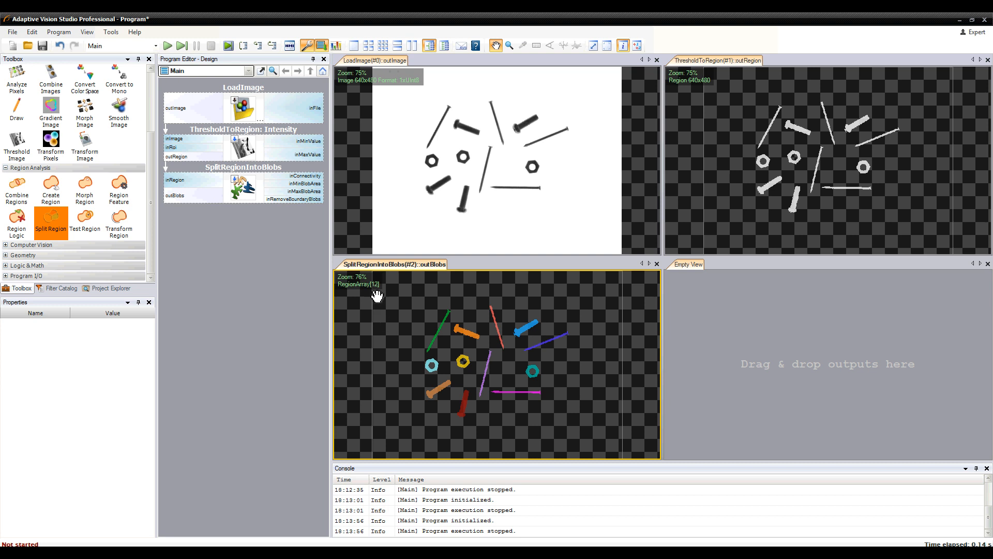
{"action": "mouse_move", "coordinate": [417, 341]}
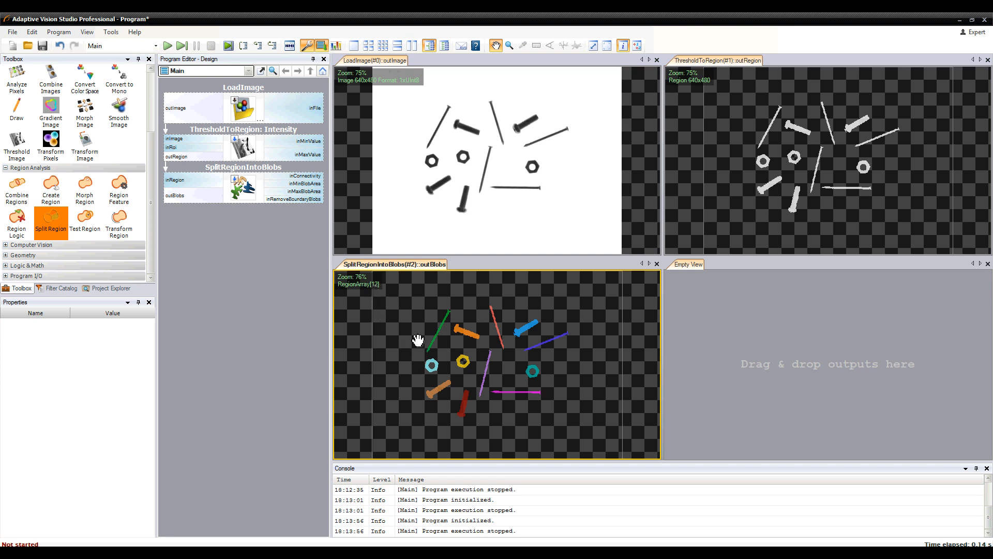
{"action": "mouse_move", "coordinate": [480, 134]}
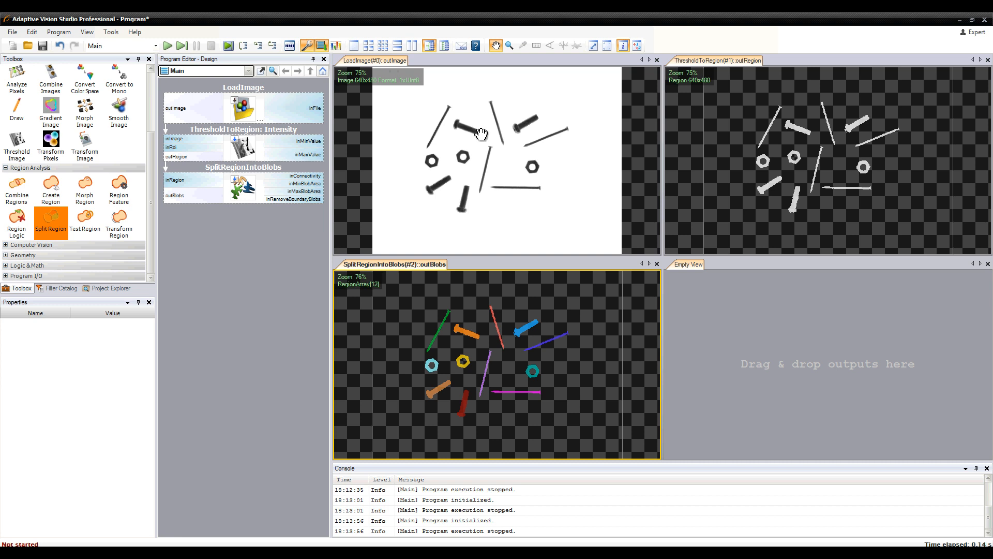
{"action": "mouse_move", "coordinate": [385, 308]}
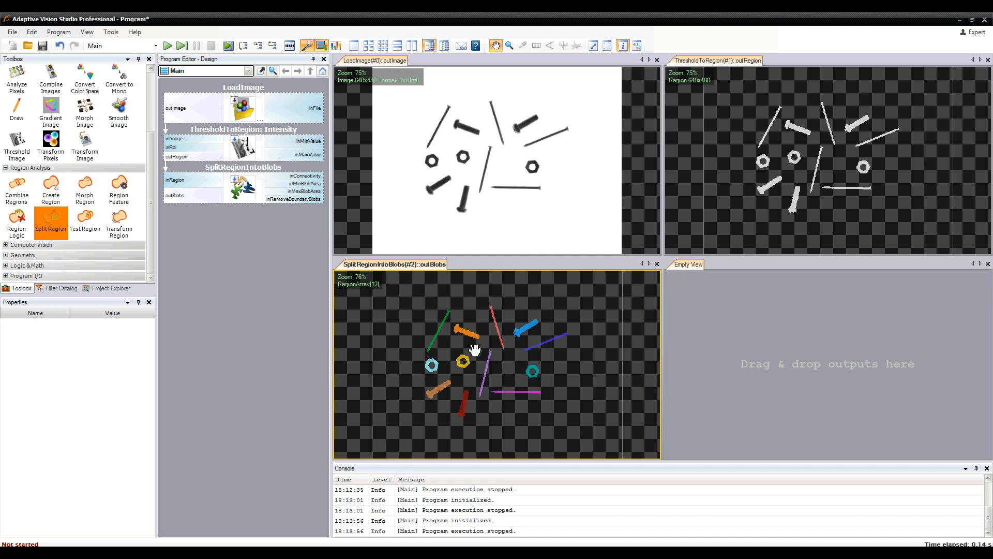
{"action": "mouse_move", "coordinate": [280, 250]}
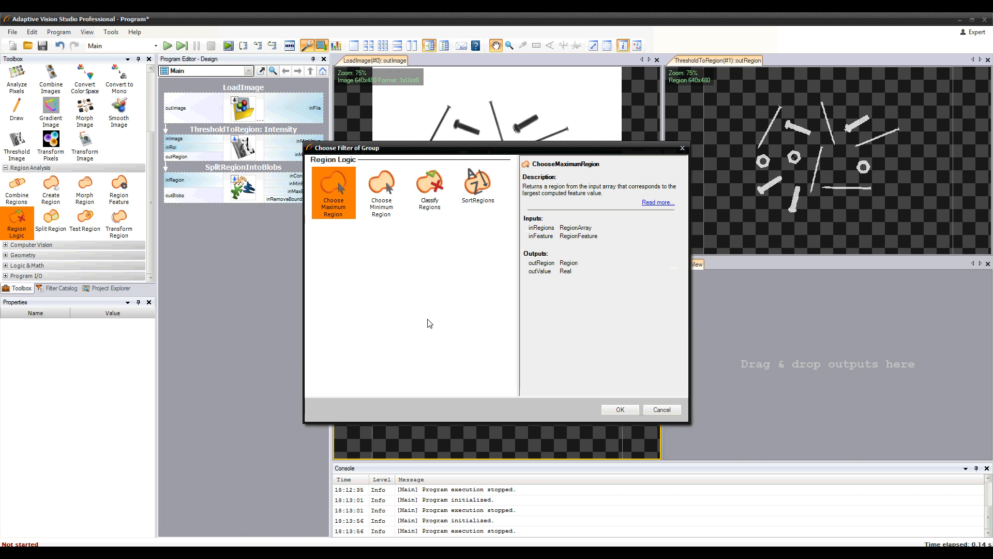
Step: Add a ClassifyRegions filter and set its inFeature to Elongation
{"action": "left_click", "coordinate": [429, 189]}
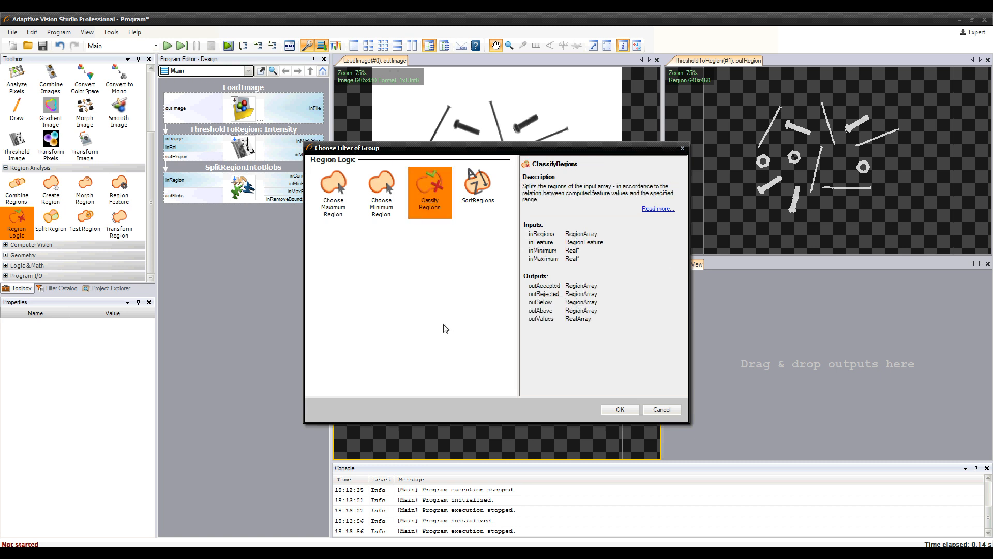
{"action": "left_click", "coordinate": [620, 410]}
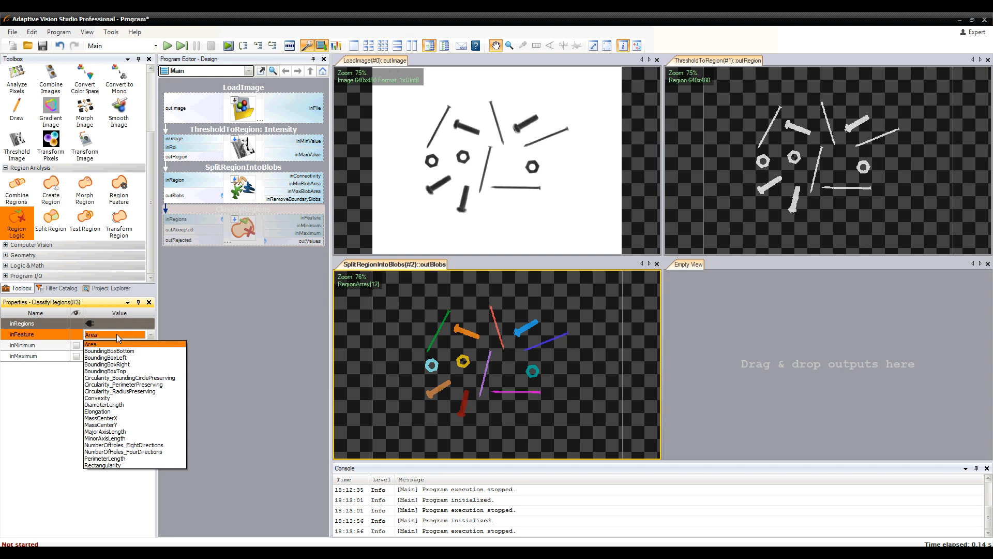
{"action": "left_click", "coordinate": [91, 344]}
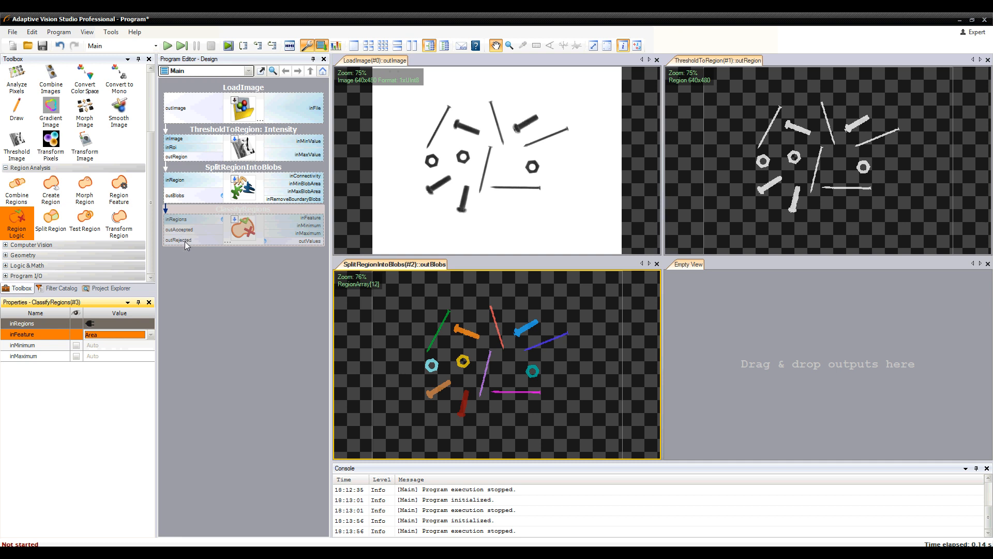
{"action": "mouse_move", "coordinate": [179, 239]}
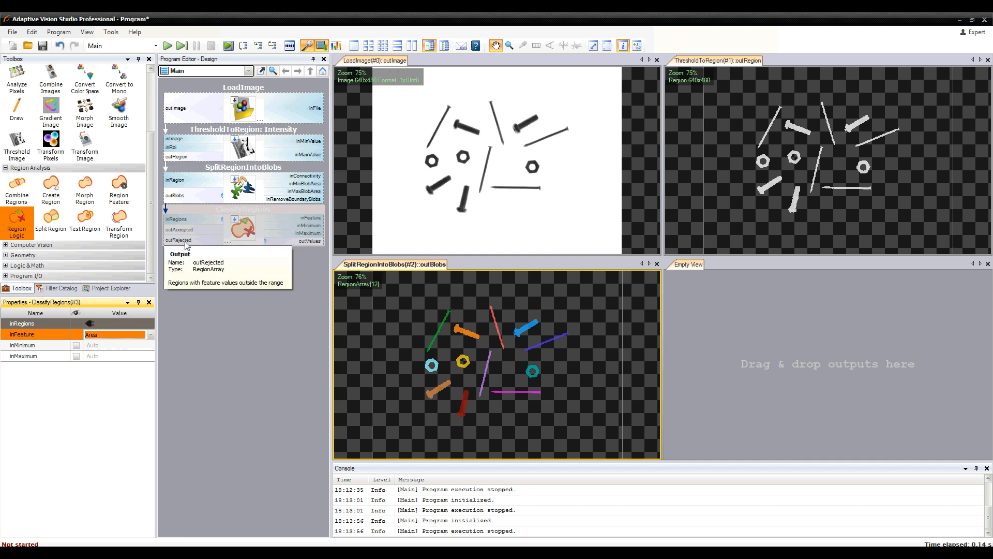
{"action": "mouse_move", "coordinate": [479, 308]}
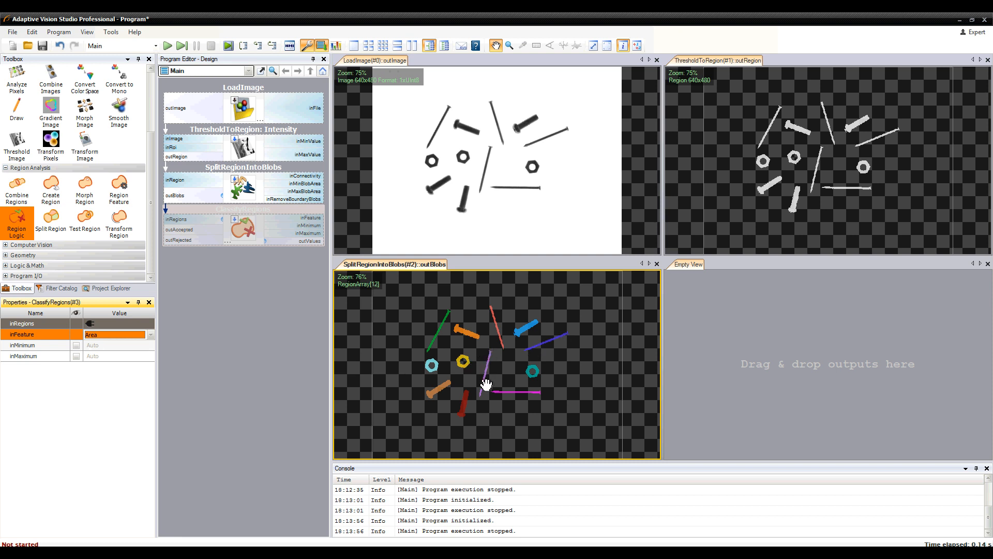
{"action": "mouse_move", "coordinate": [453, 314]}
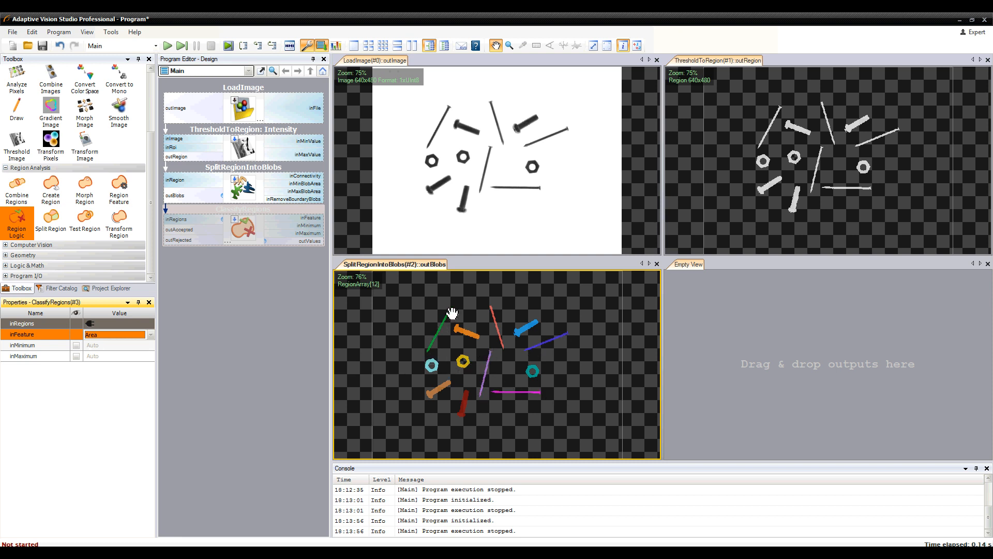
{"action": "mouse_move", "coordinate": [439, 324]}
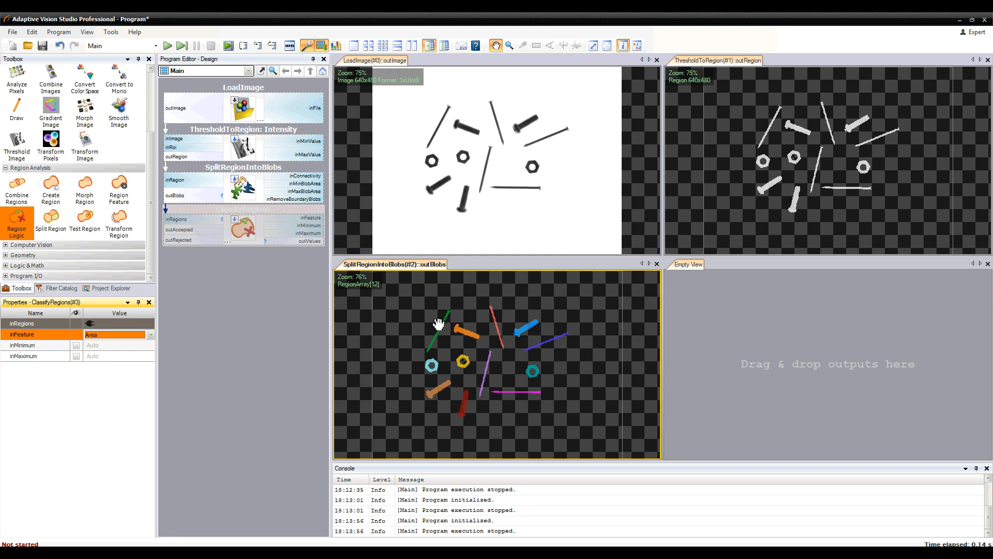
{"action": "left_click", "coordinate": [150, 334]}
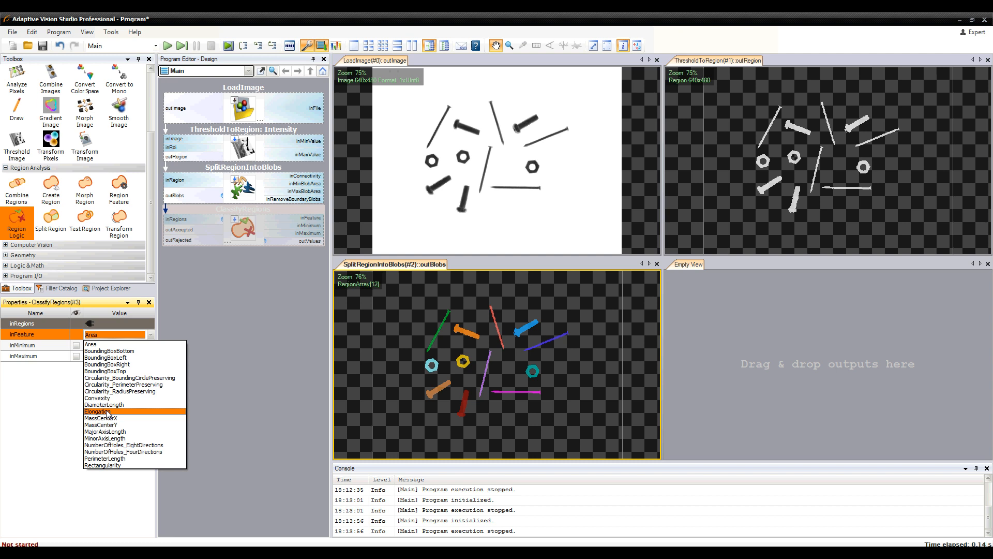
{"action": "left_click", "coordinate": [97, 410]}
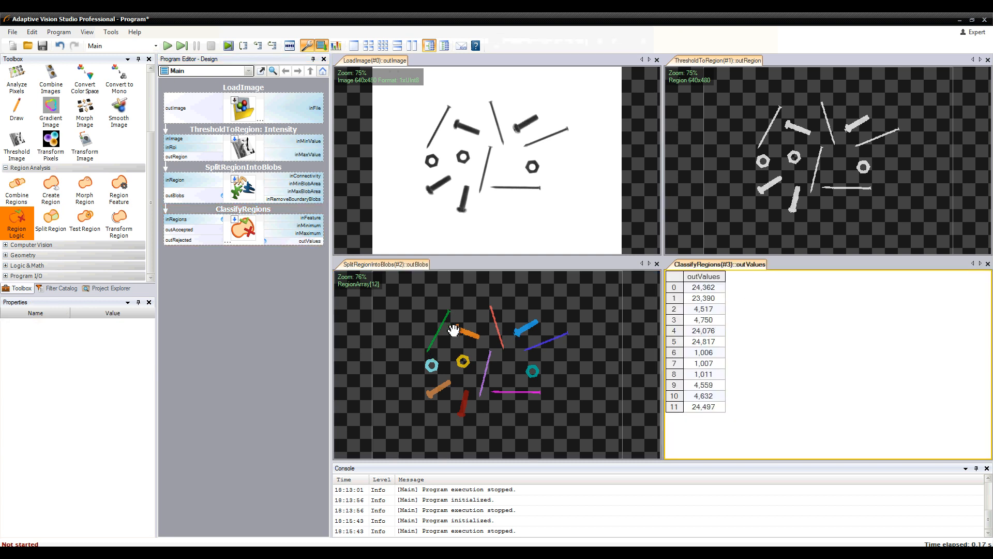
{"action": "mouse_move", "coordinate": [629, 365]}
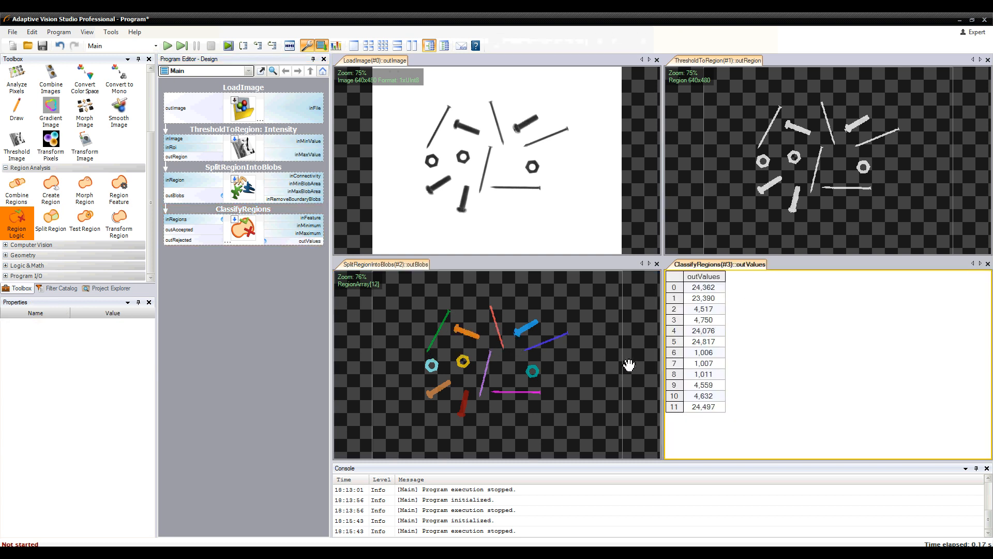
{"action": "mouse_move", "coordinate": [701, 293]}
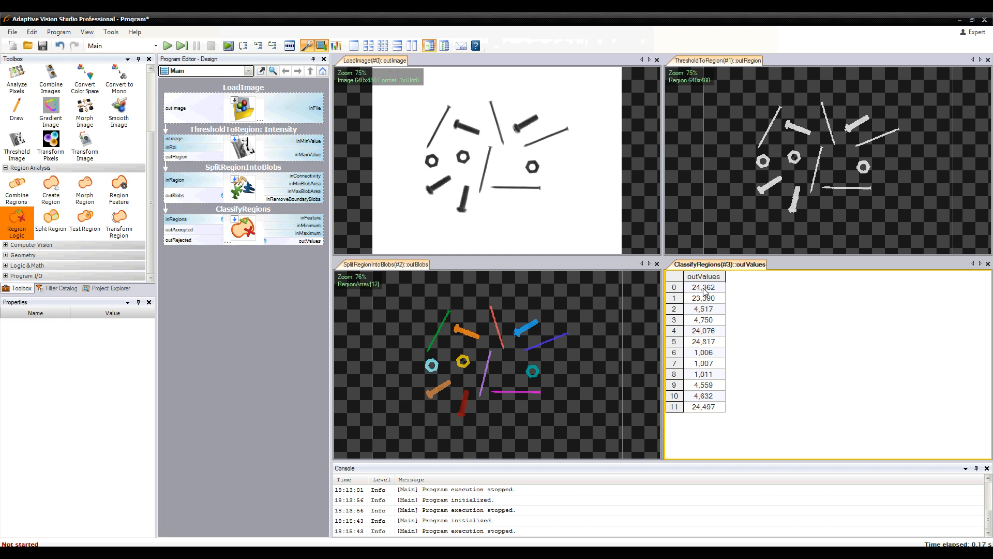
Step: Inspect the first blob's elongation value (24,362) in the outValues table
{"action": "left_click", "coordinate": [702, 287]}
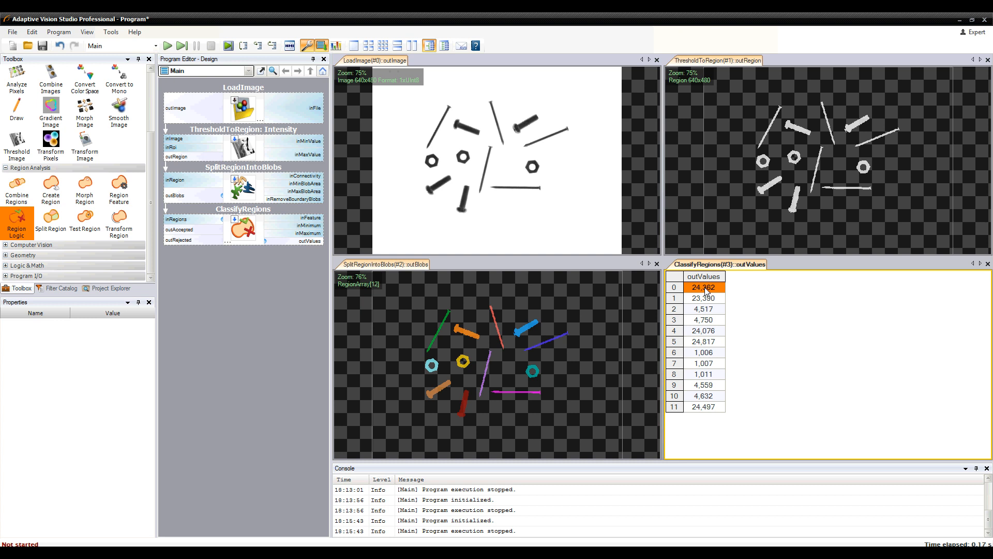
{"action": "mouse_move", "coordinate": [267, 294]}
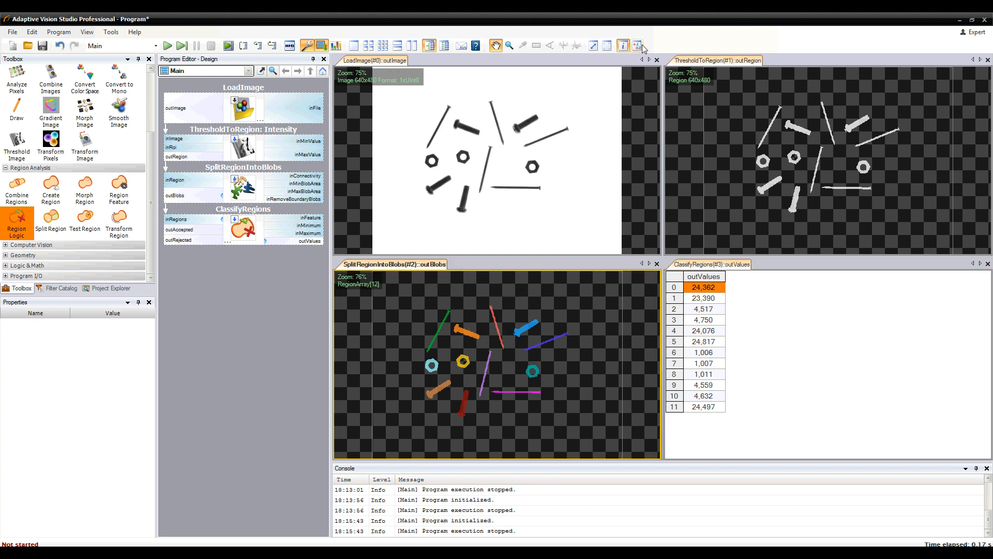
{"action": "mouse_move", "coordinate": [638, 44]}
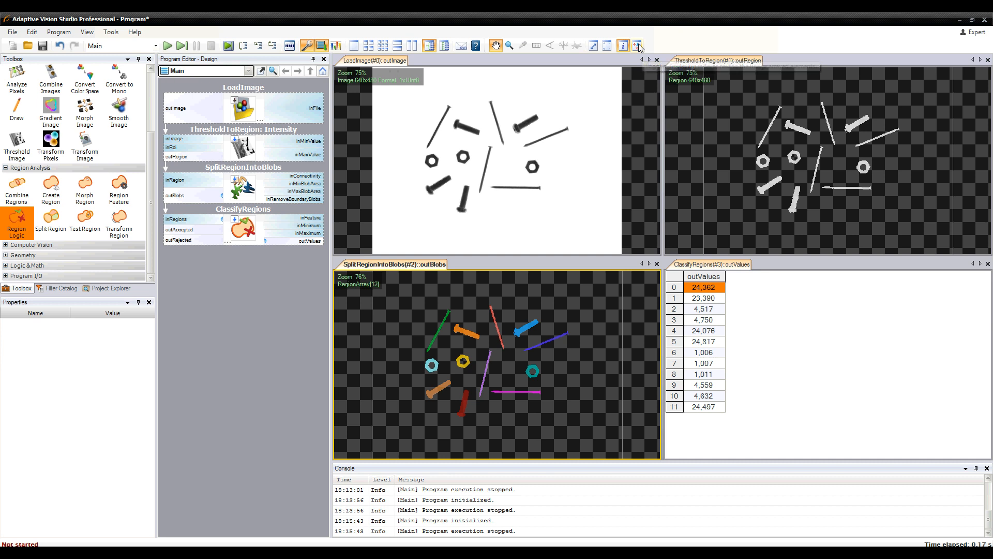
{"action": "left_click", "coordinate": [639, 44]}
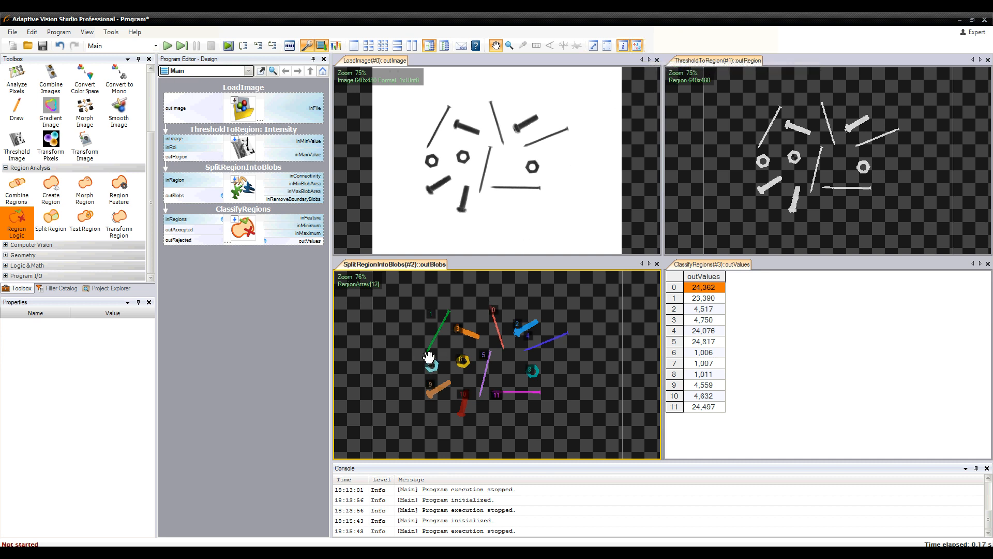
{"action": "mouse_move", "coordinate": [479, 332]}
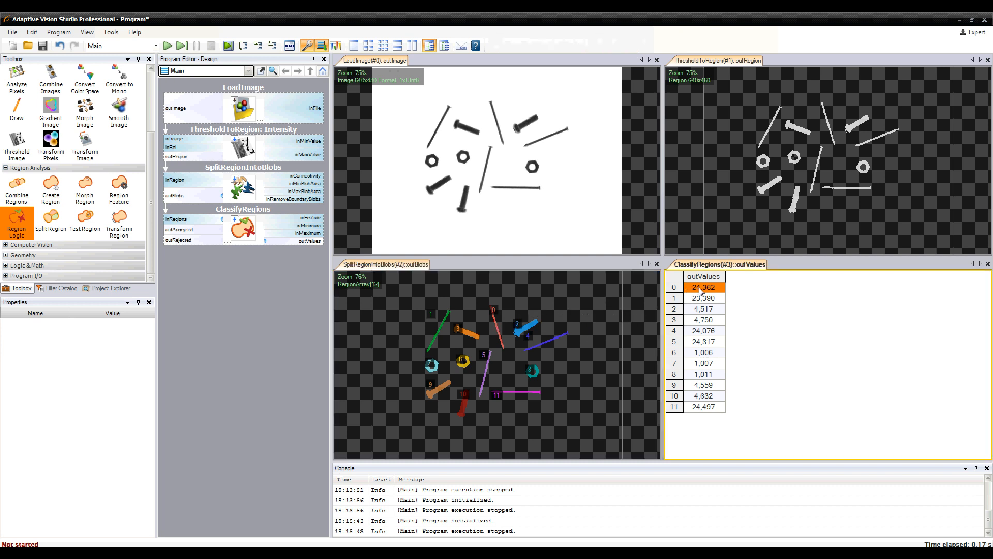
{"action": "left_click", "coordinate": [703, 298]}
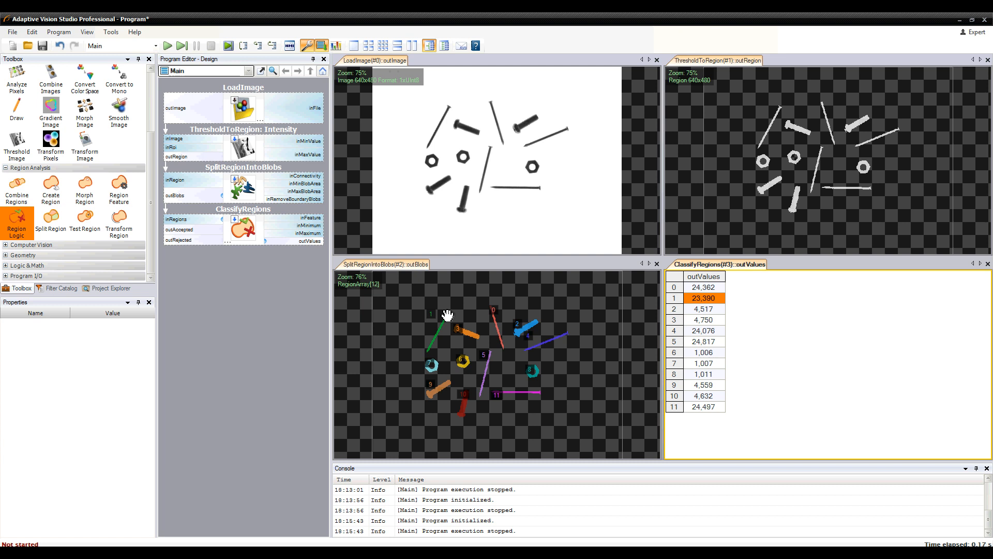
{"action": "mouse_move", "coordinate": [702, 334]}
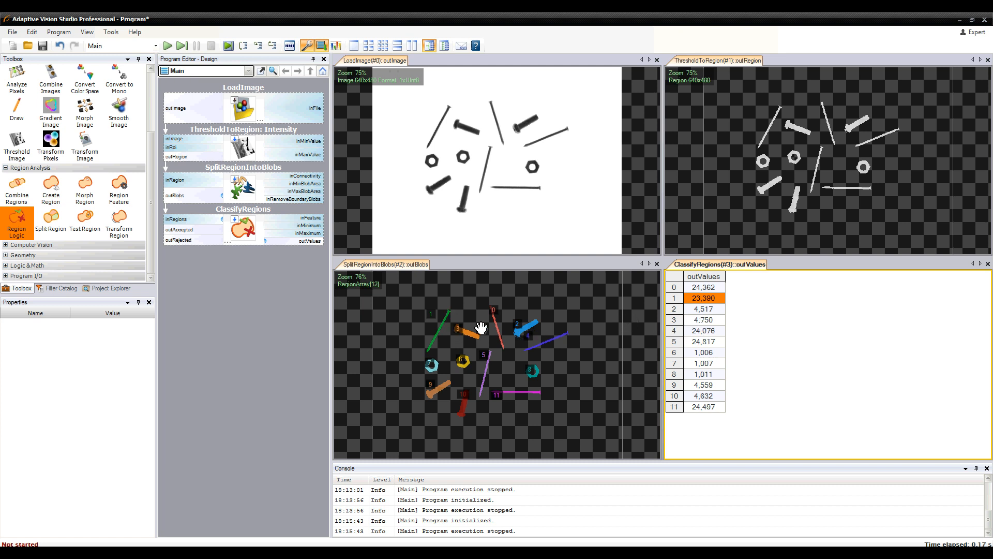
{"action": "mouse_move", "coordinate": [498, 324]}
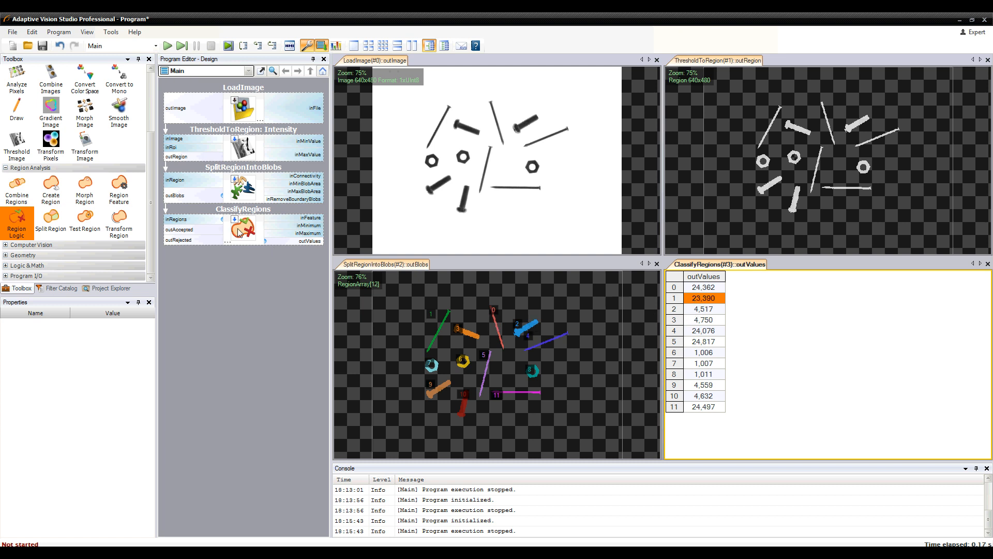
{"action": "left_click", "coordinate": [242, 209]}
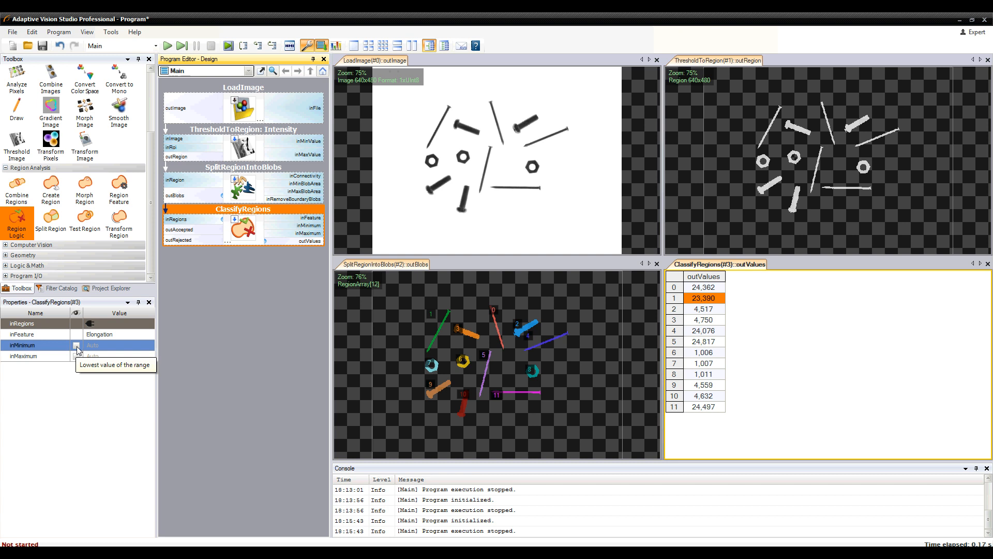
Step: Enable ClassifyRegions' inMinimum and set it to 23
{"action": "left_click", "coordinate": [76, 344]}
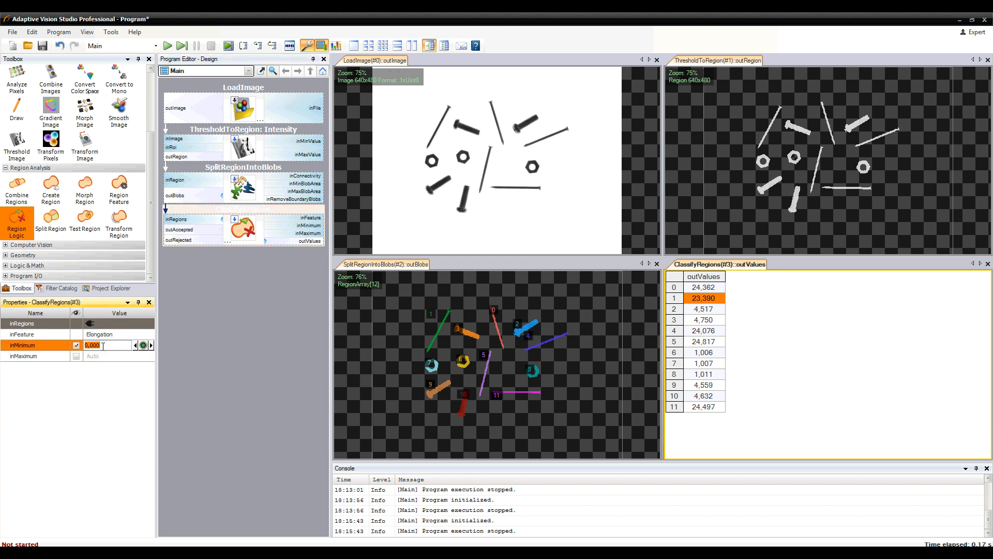
{"action": "type", "text": "23"}
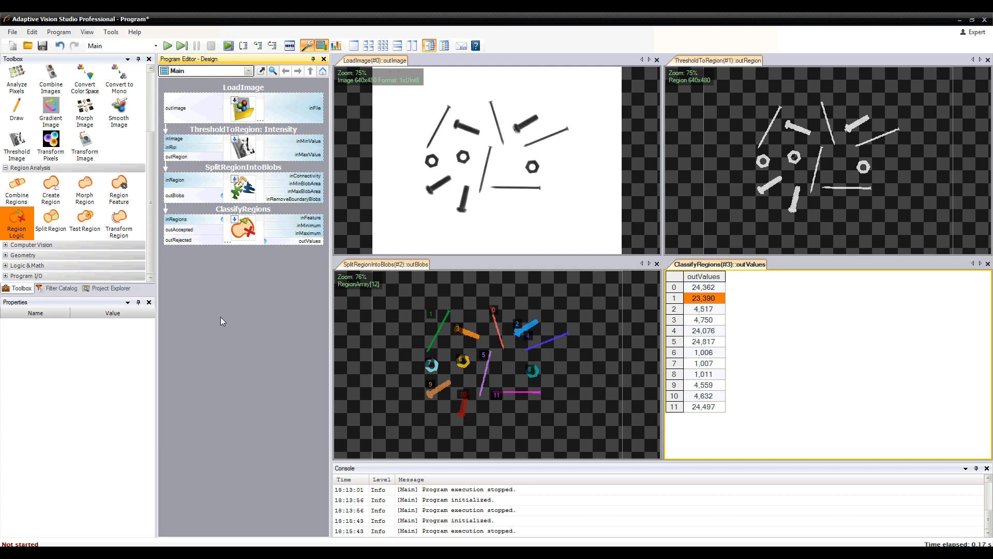
{"action": "left_click", "coordinate": [242, 209]}
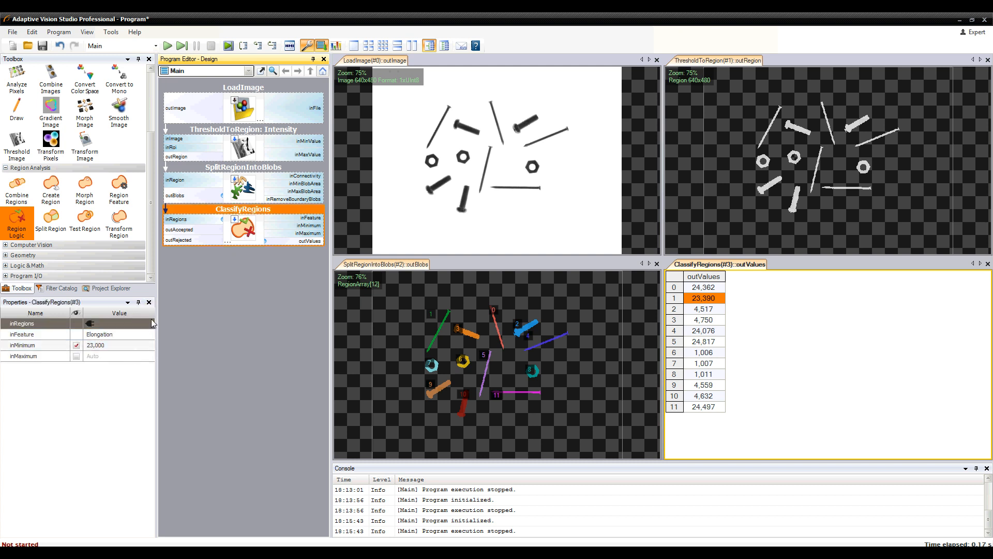
{"action": "mouse_move", "coordinate": [167, 45]}
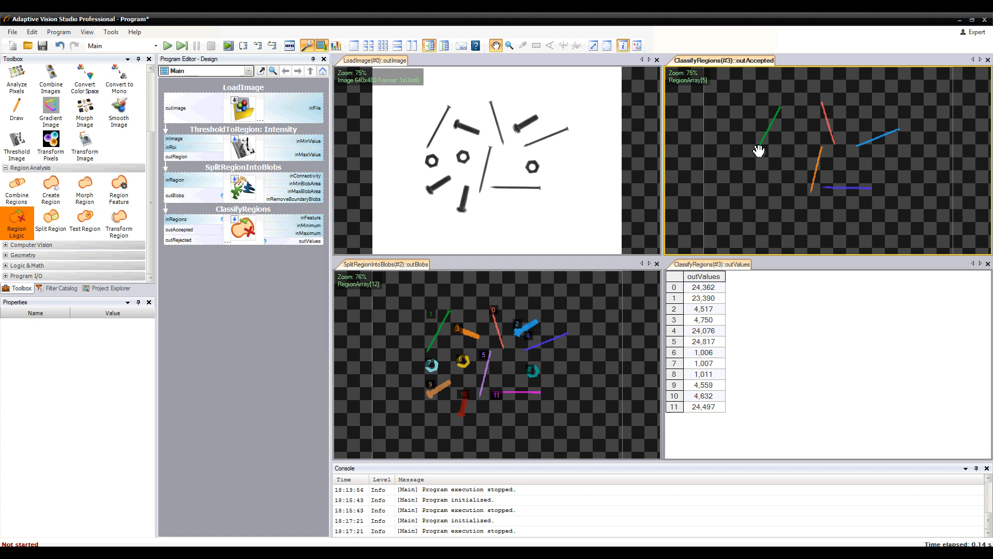
{"action": "mouse_move", "coordinate": [821, 142]}
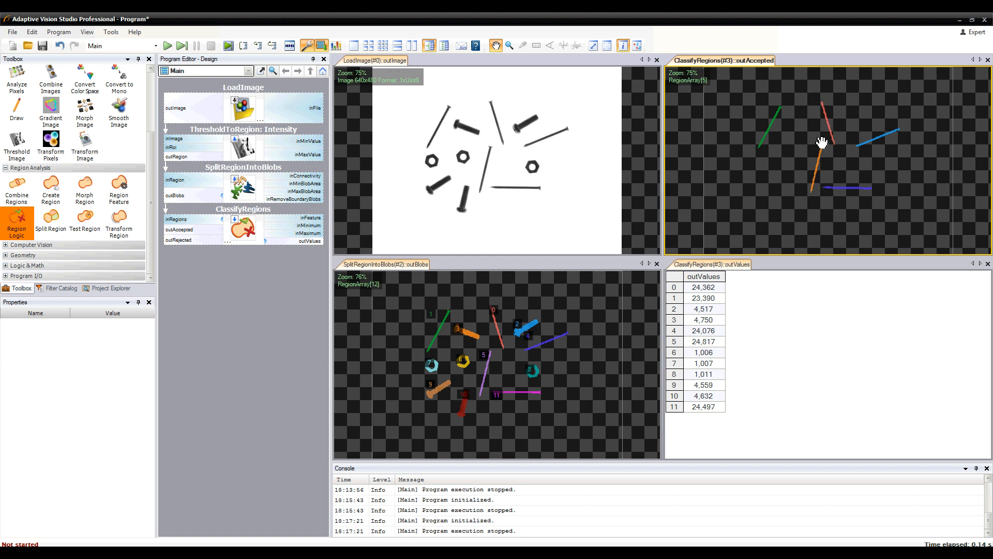
{"action": "mouse_move", "coordinate": [311, 218]}
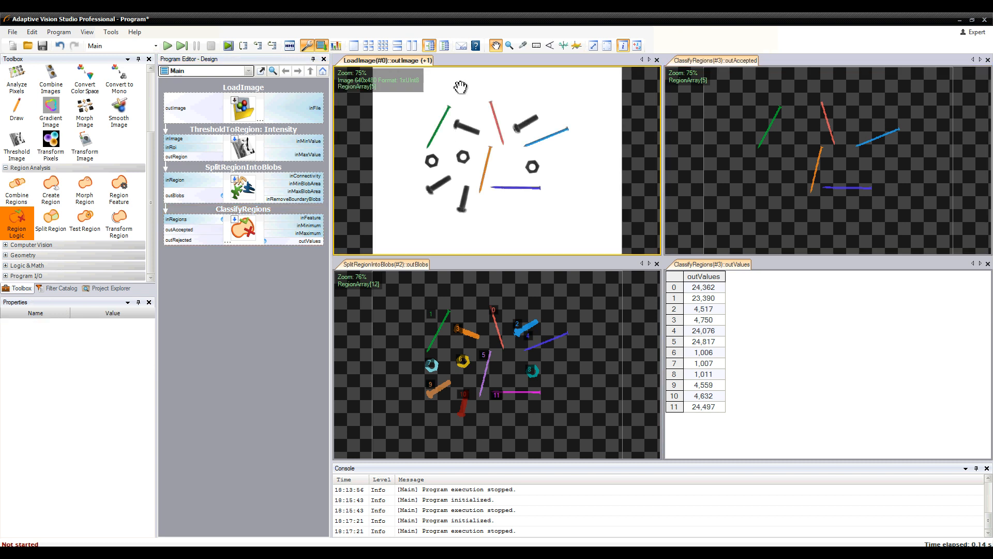
{"action": "mouse_move", "coordinate": [307, 349]}
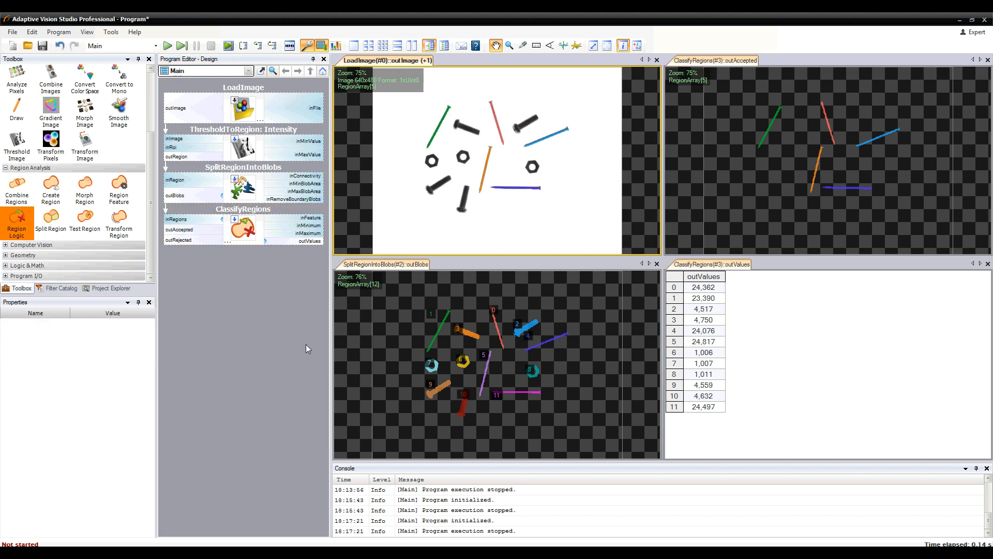
{"action": "mouse_move", "coordinate": [290, 341]}
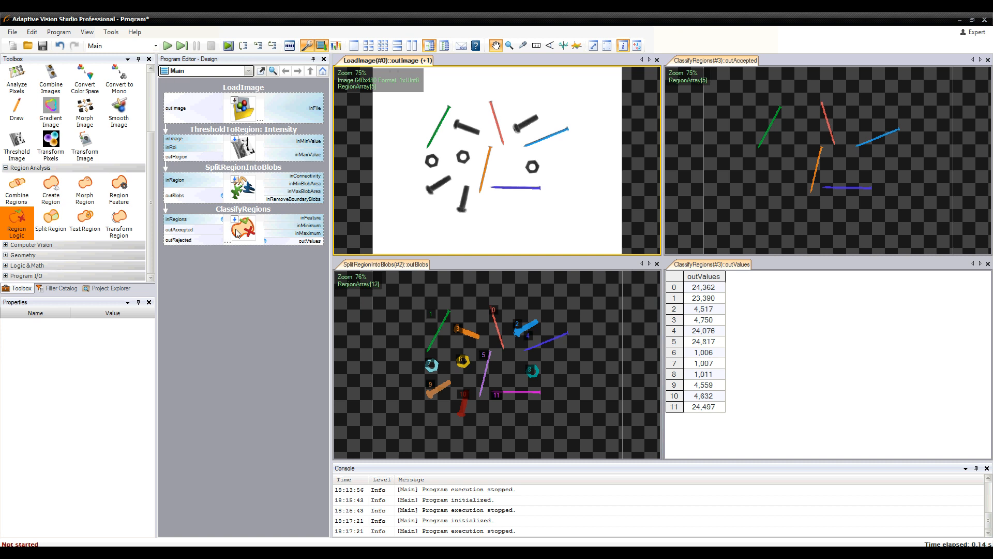
Step: Select the ClassifyRegions filter to view the five accepted nail regions
{"action": "left_click", "coordinate": [242, 209]}
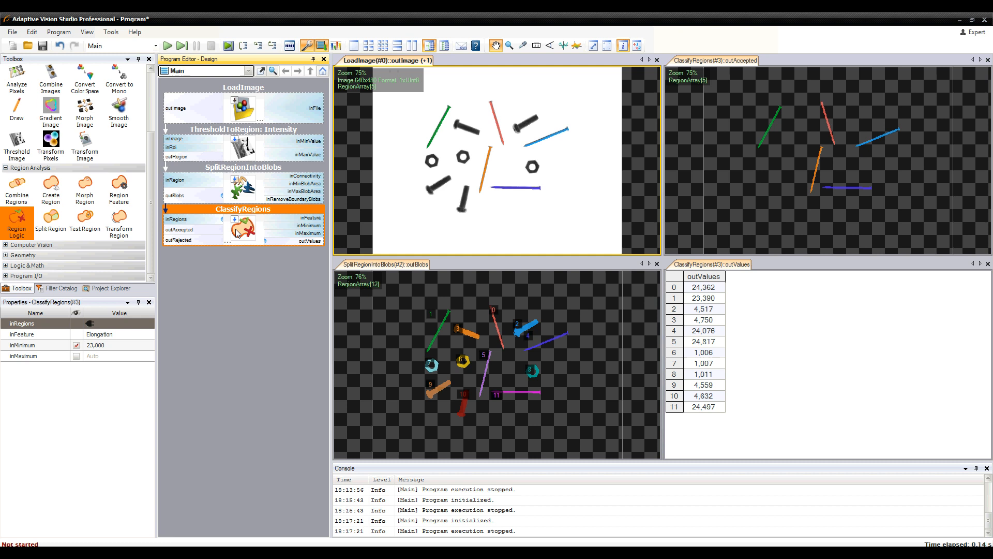
{"action": "mouse_move", "coordinate": [181, 229]}
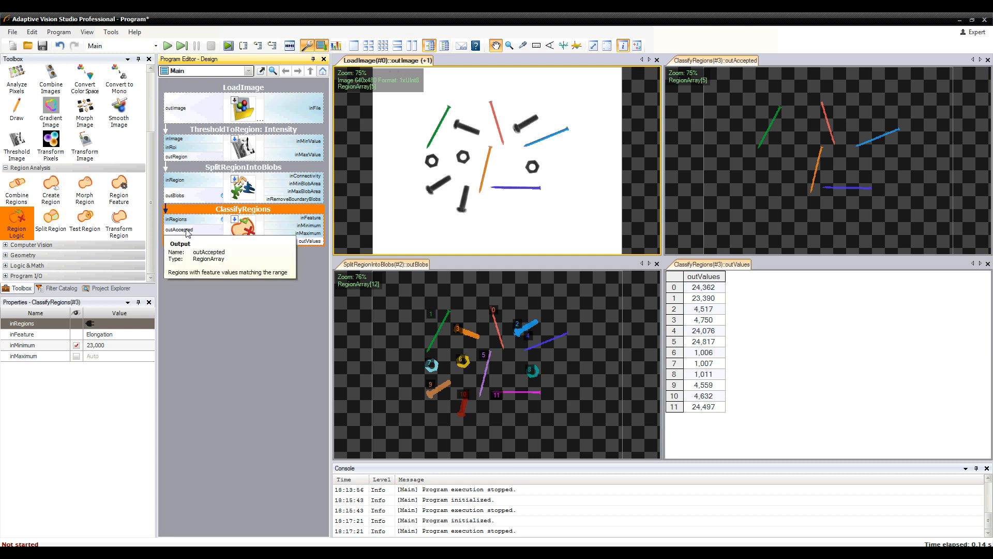
Step: Expose Count as a property output of the ClassifyRegions outAccepted regions
{"action": "right_click", "coordinate": [179, 230]}
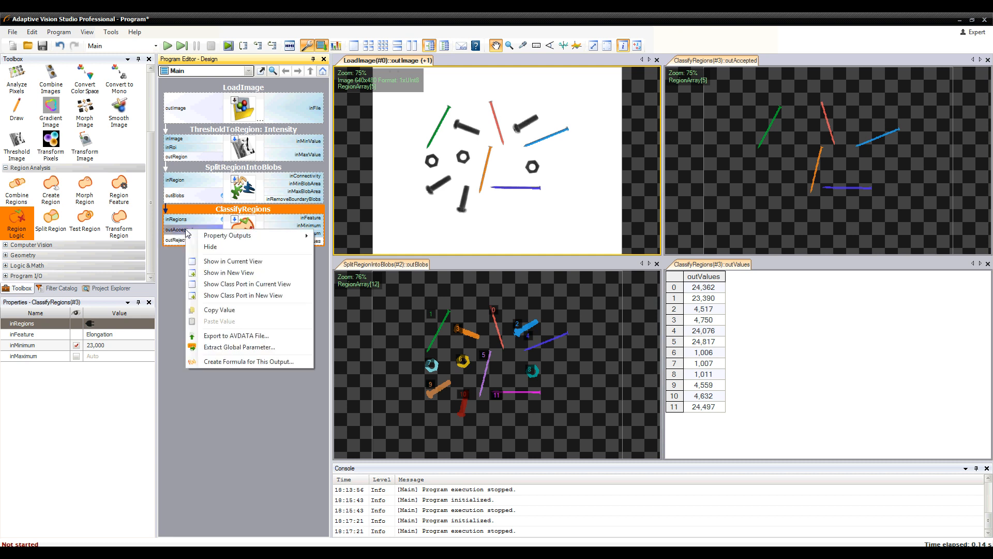
{"action": "mouse_move", "coordinate": [227, 235]}
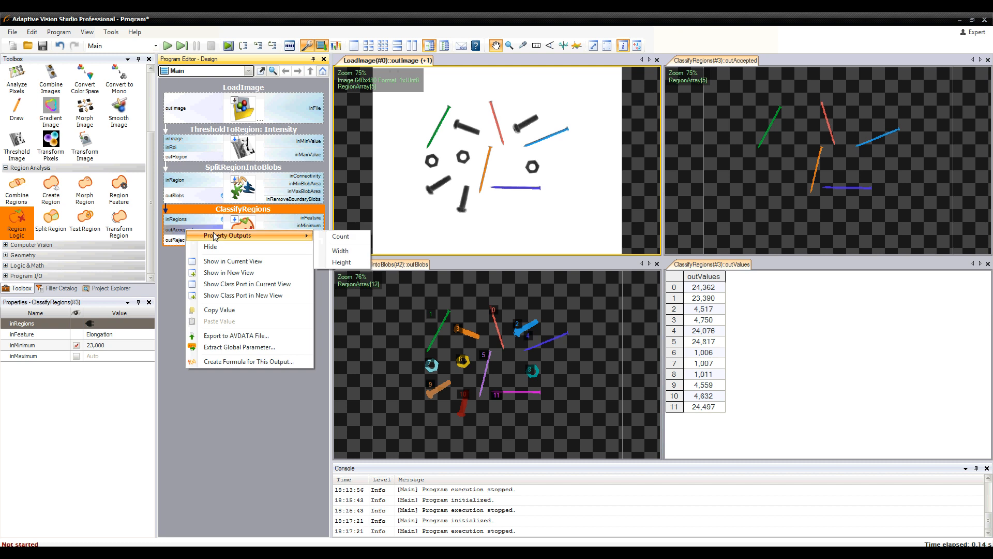
{"action": "mouse_move", "coordinate": [340, 235]}
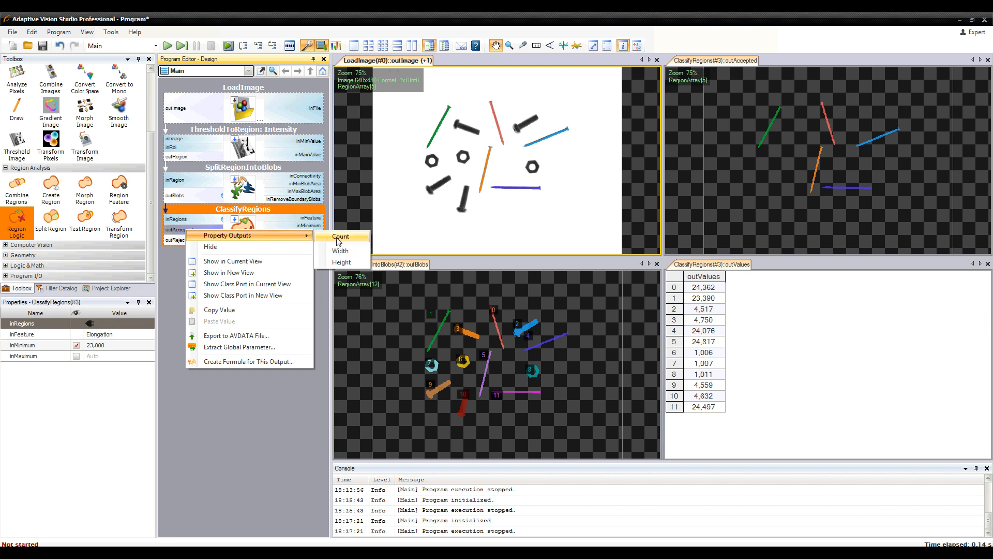
{"action": "left_click", "coordinate": [340, 236]}
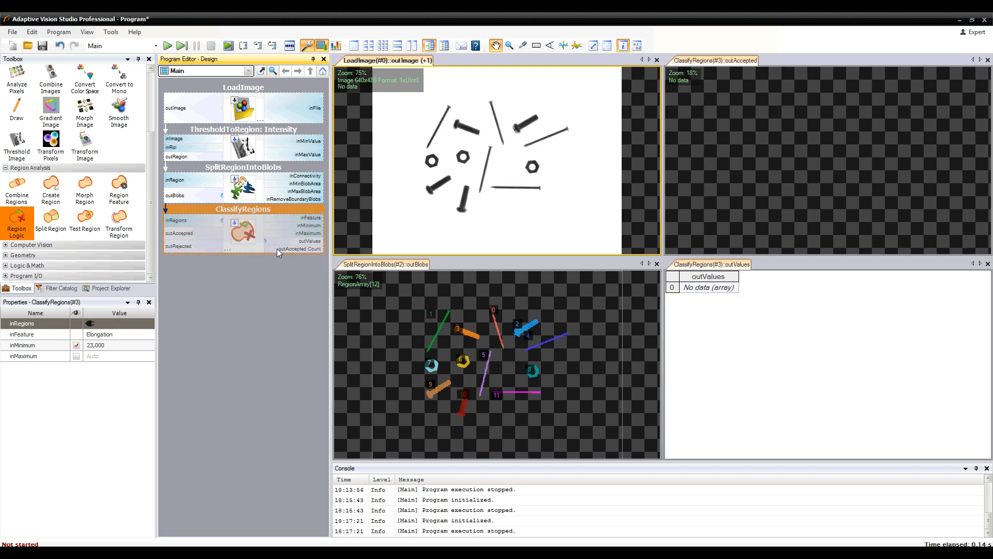
{"action": "mouse_move", "coordinate": [293, 249]}
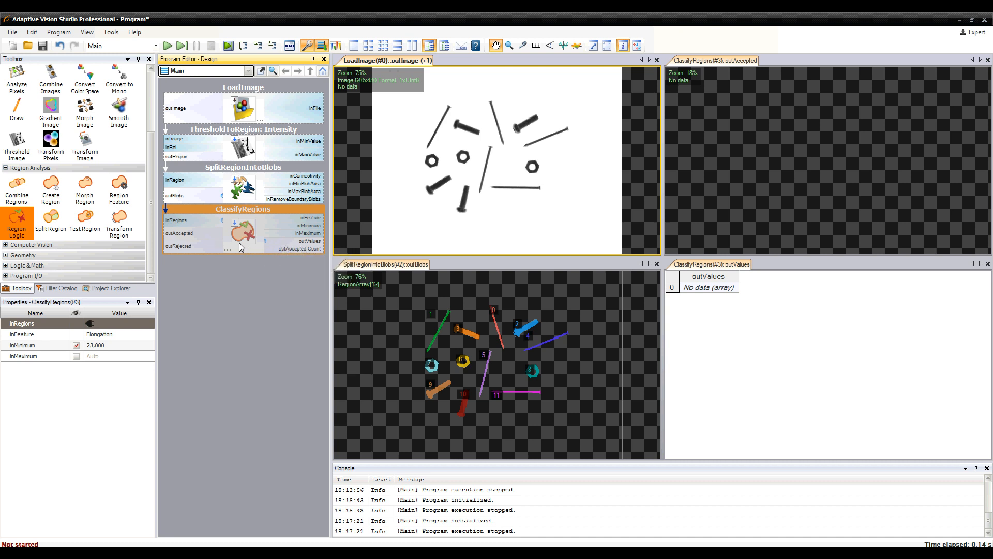
{"action": "mouse_move", "coordinate": [241, 235]}
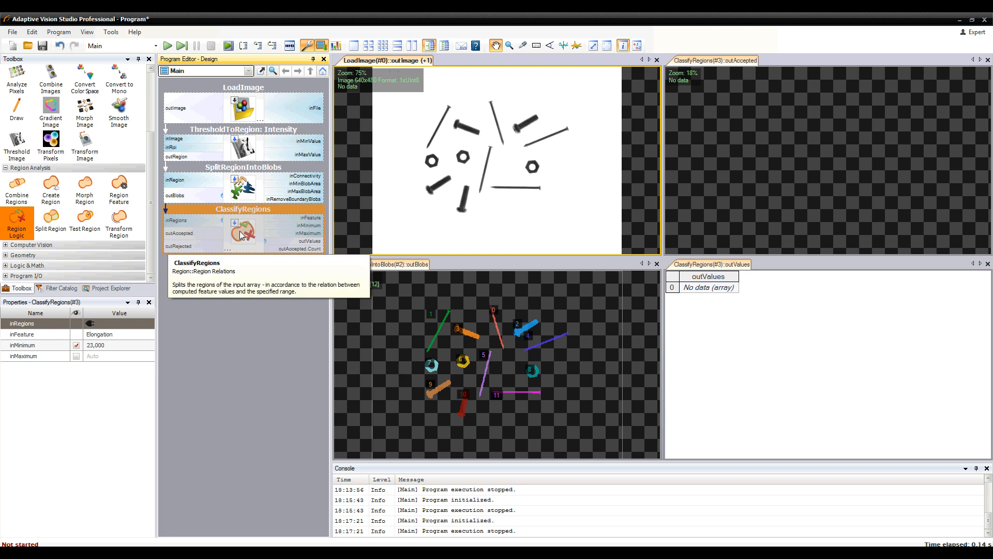
{"action": "mouse_move", "coordinate": [167, 45]}
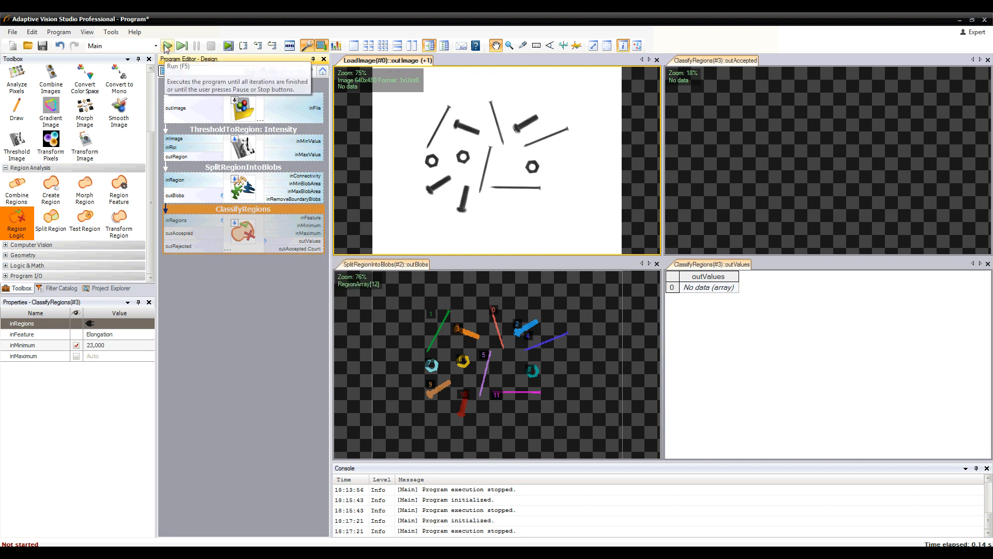
Step: Run the program and check the outAccepted.Count preview reads 5
{"action": "left_click", "coordinate": [165, 44]}
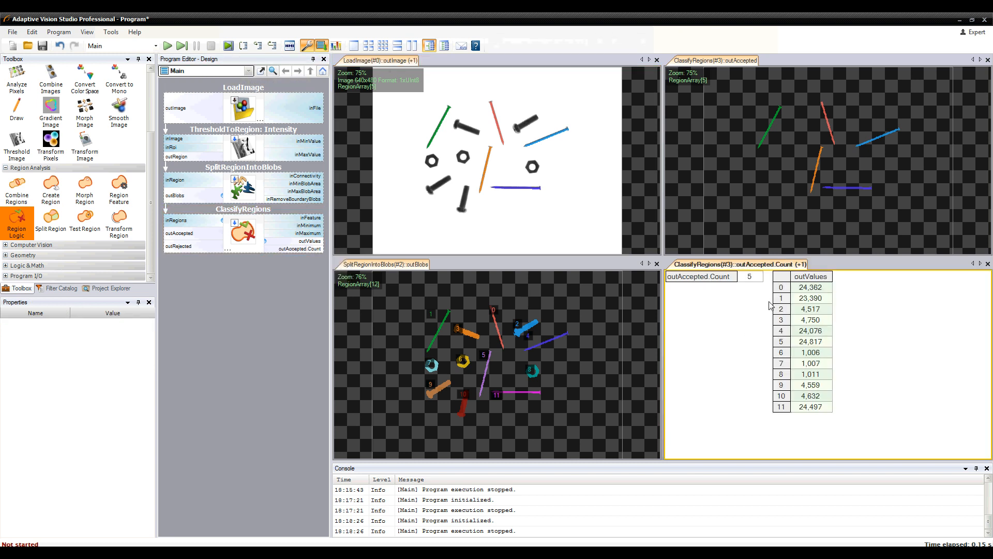
{"action": "left_click", "coordinate": [749, 278]}
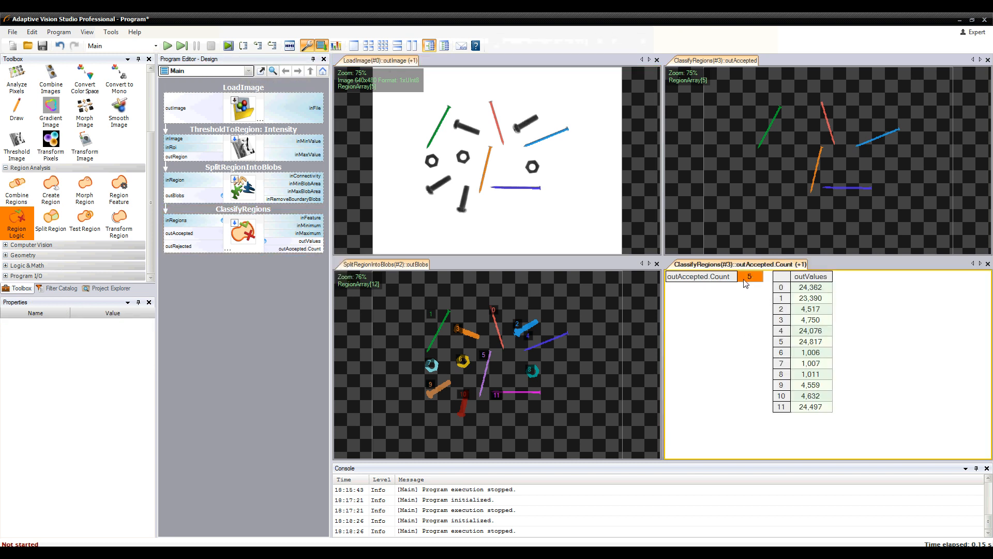
{"action": "mouse_move", "coordinate": [269, 328]}
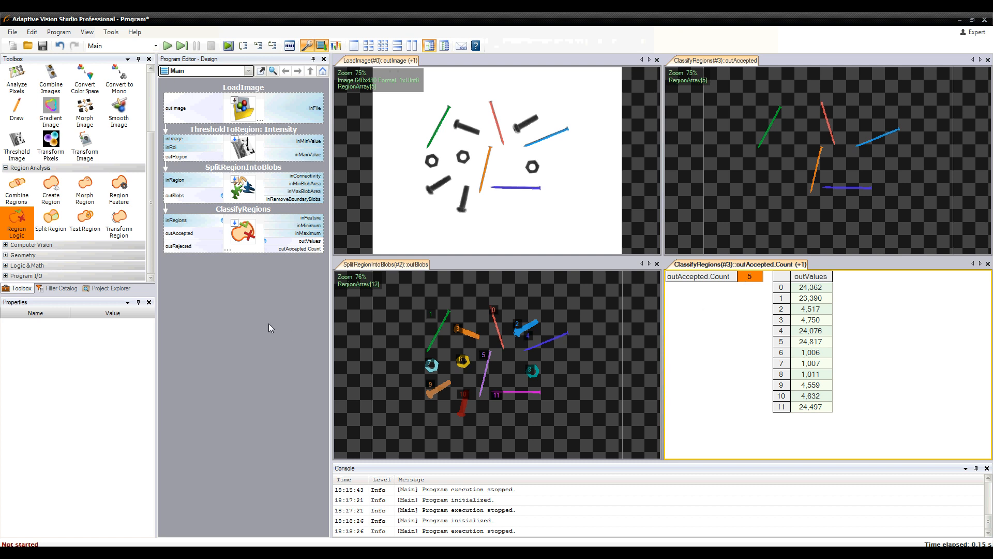